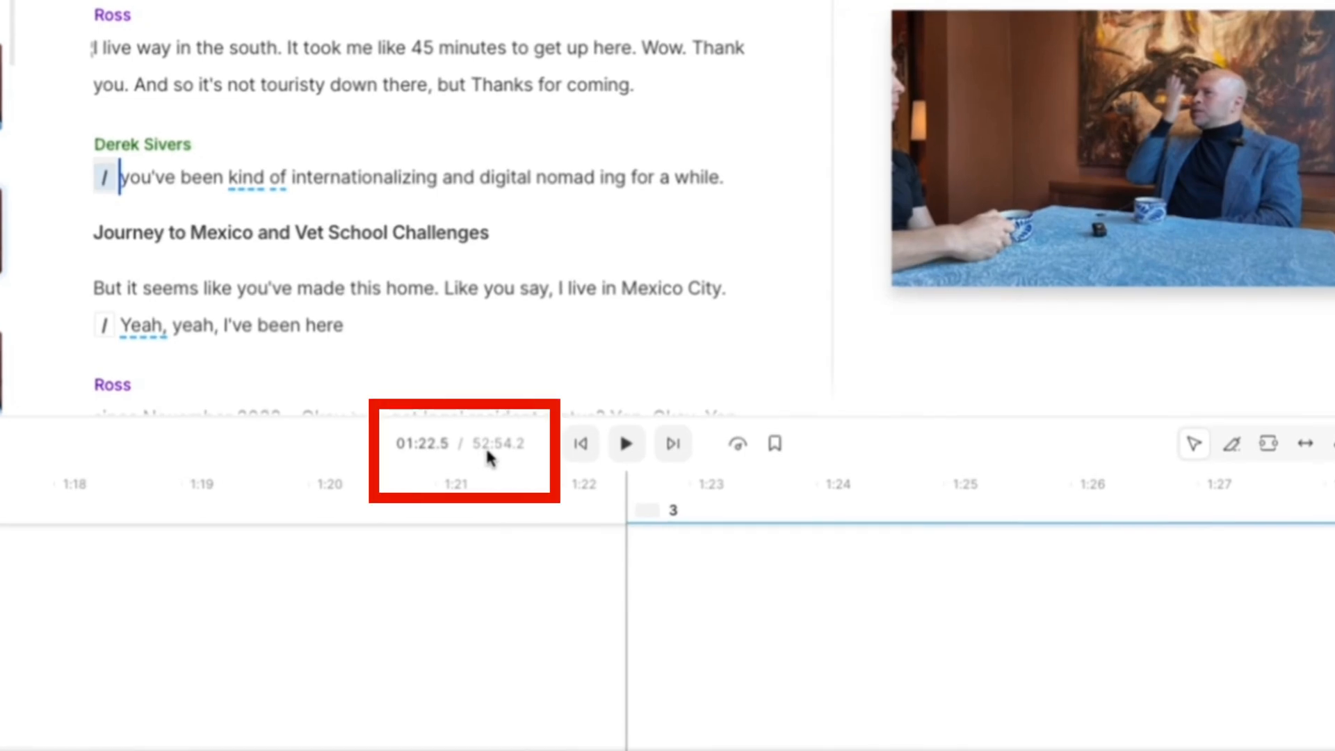
mouse_move(550, 535)
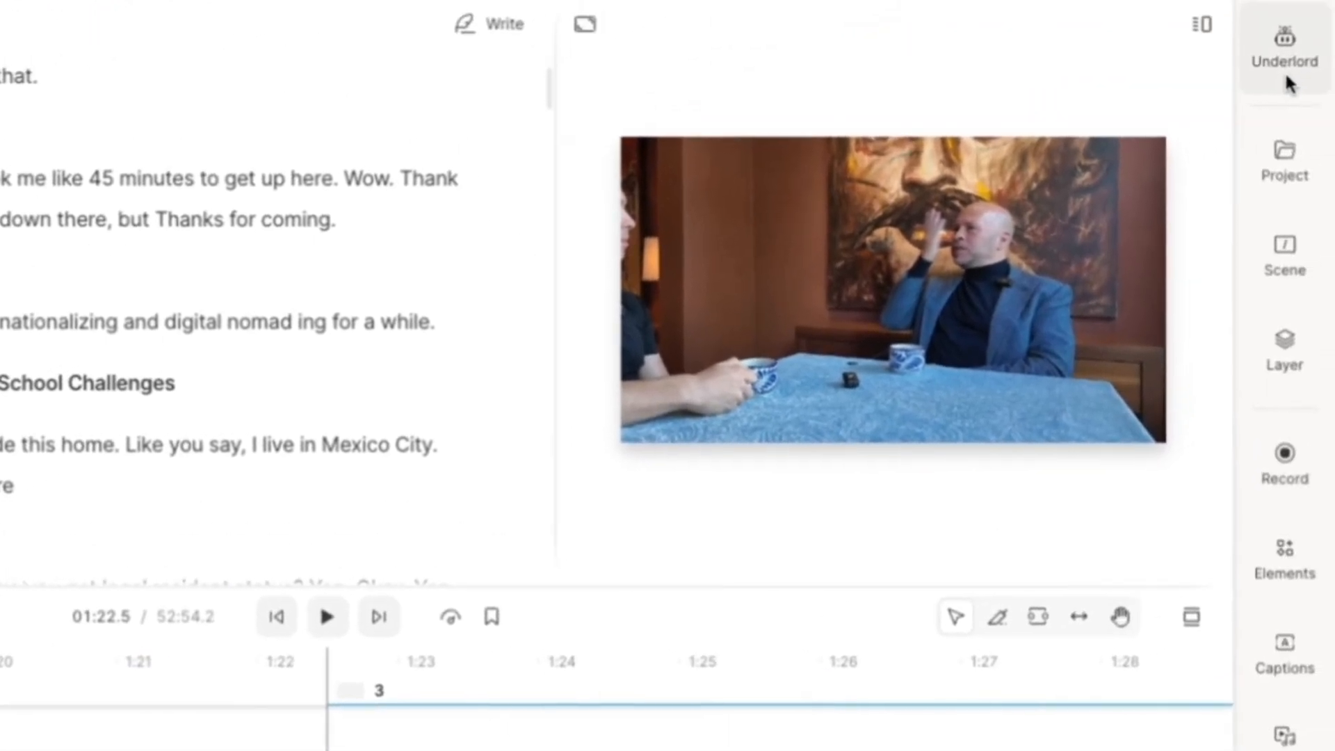
- Show the Underlord AI assistant's actions for the 52-minute interview
left_click(1284, 39)
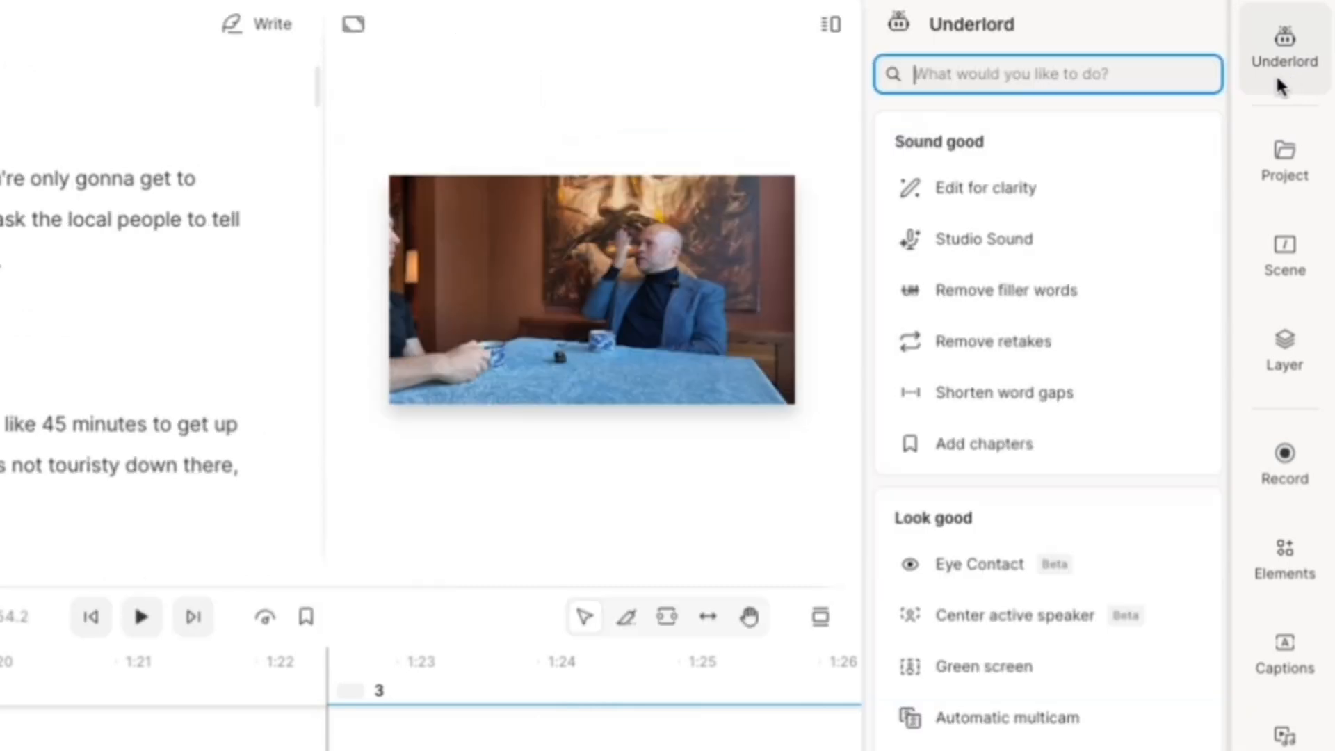
mouse_move(1282, 75)
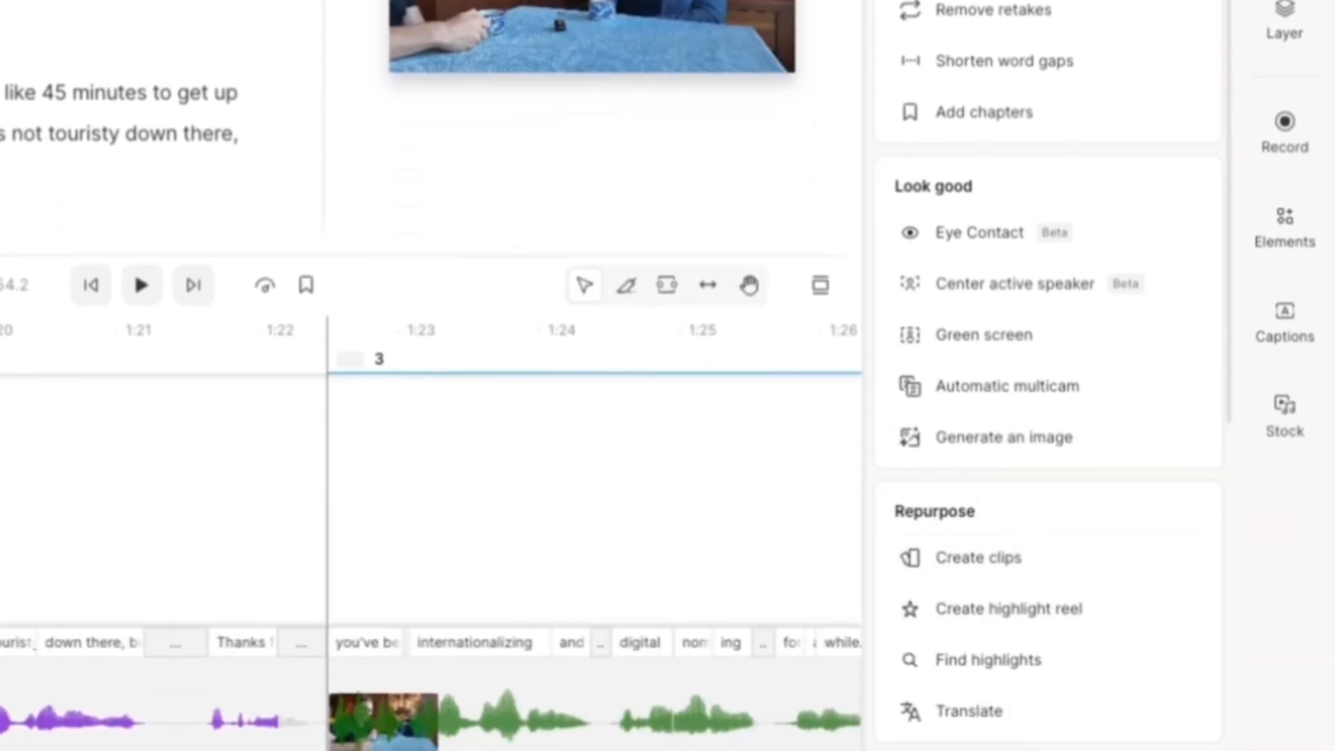
mouse_move(984, 577)
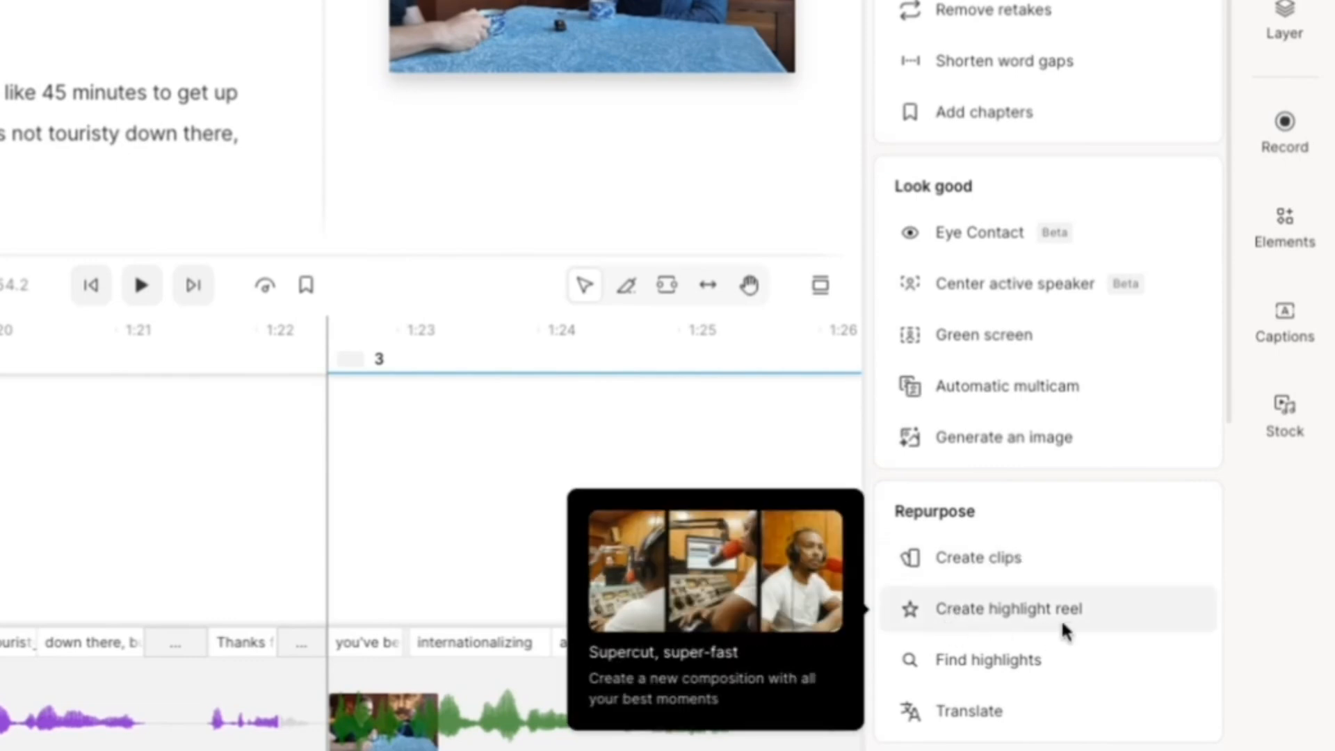
mouse_move(986, 681)
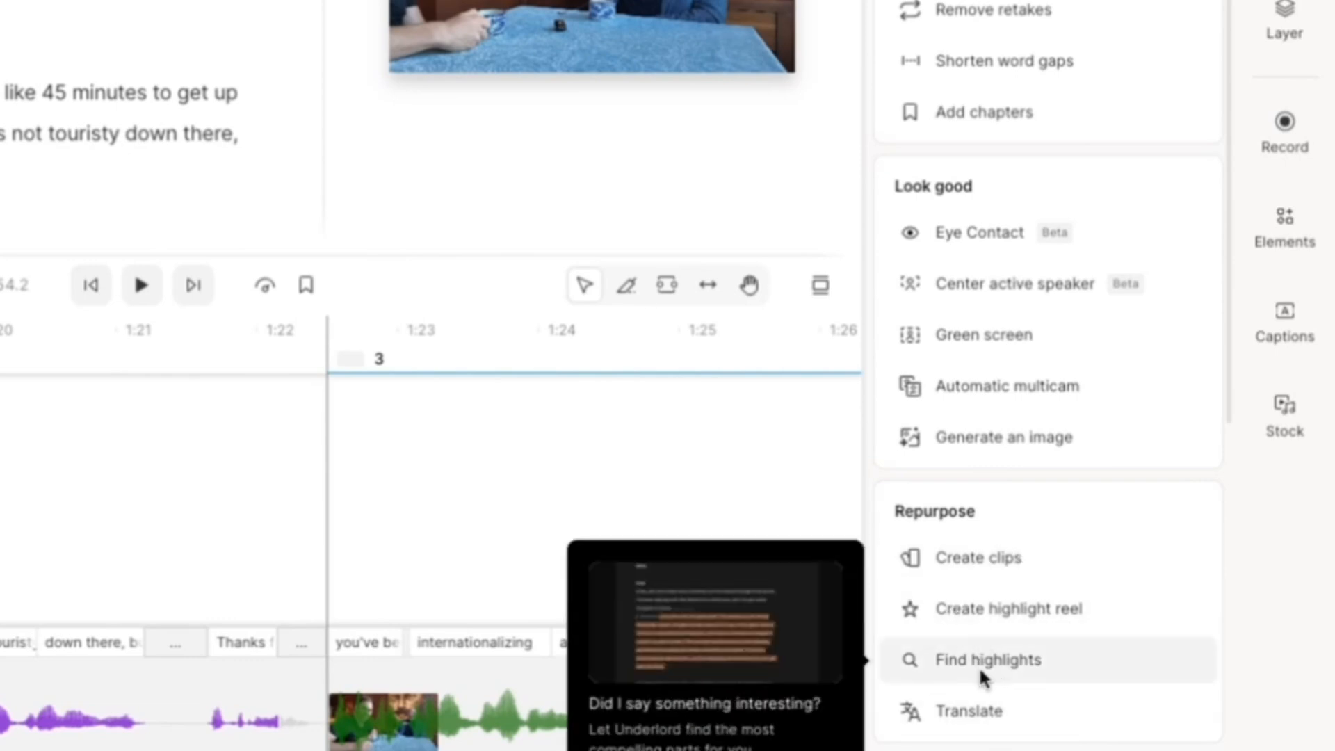
mouse_move(971, 625)
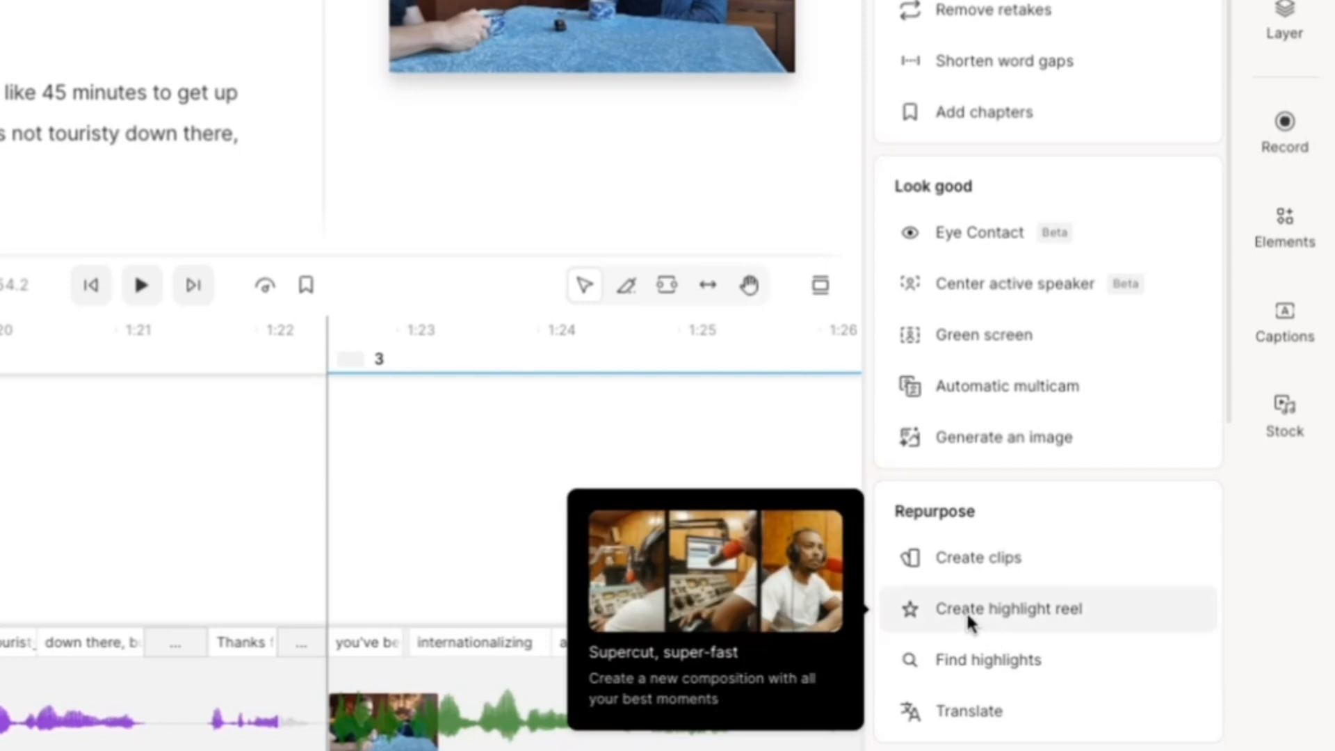
- Start a highlight reel with a 5-minute maximum duration and the Layout option switched off
left_click(1009, 609)
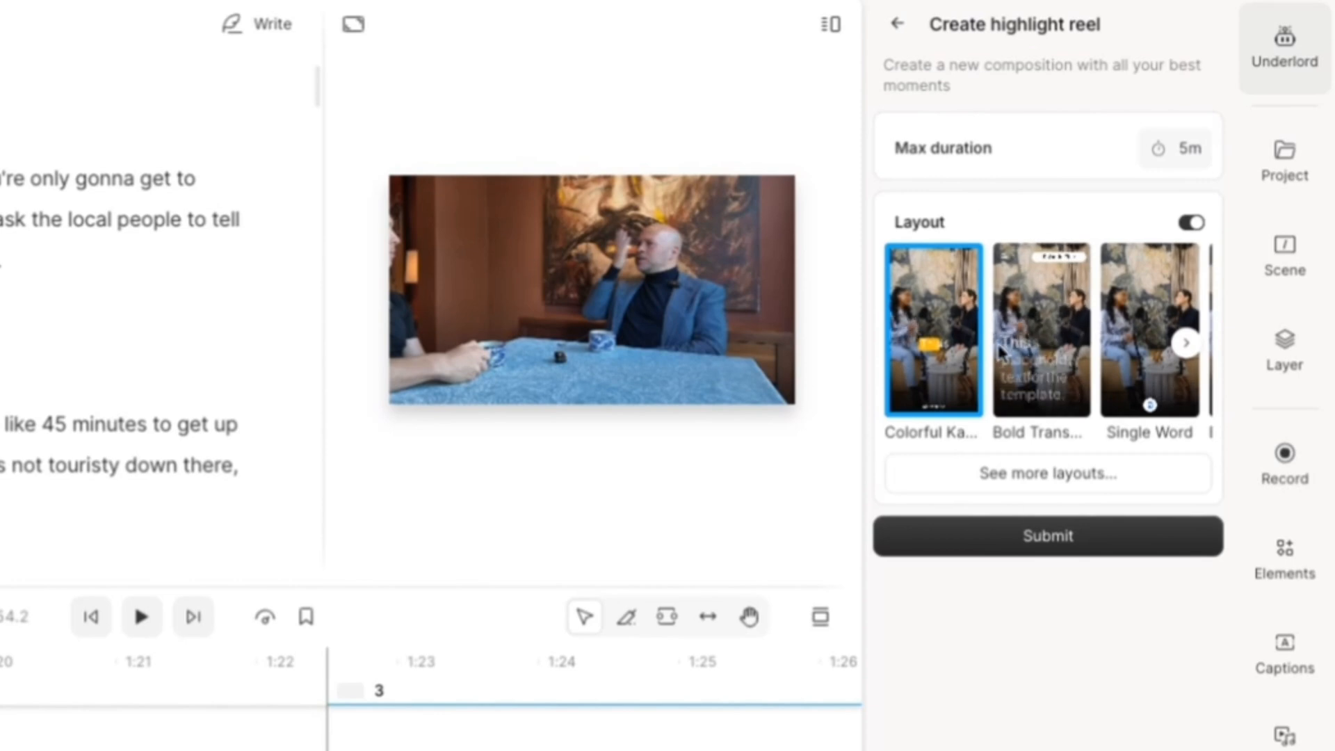
left_click(1175, 147)
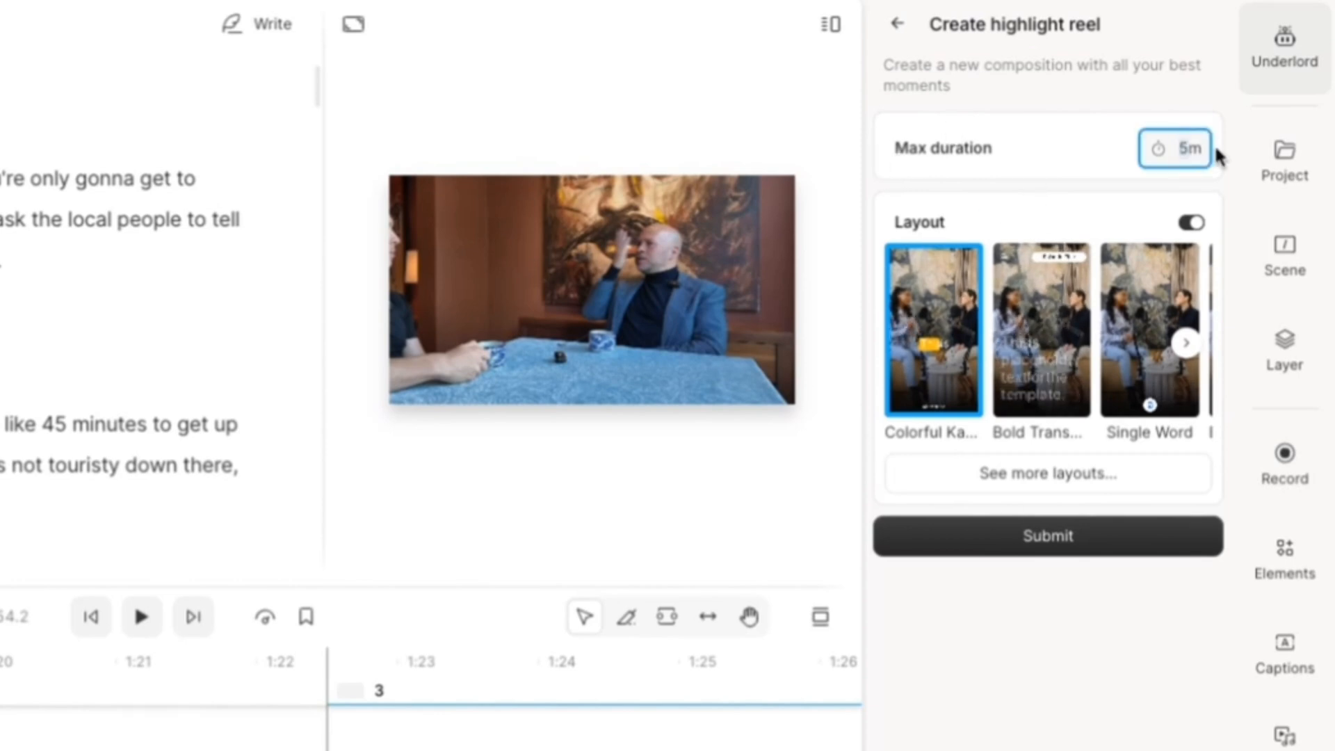
mouse_move(952, 160)
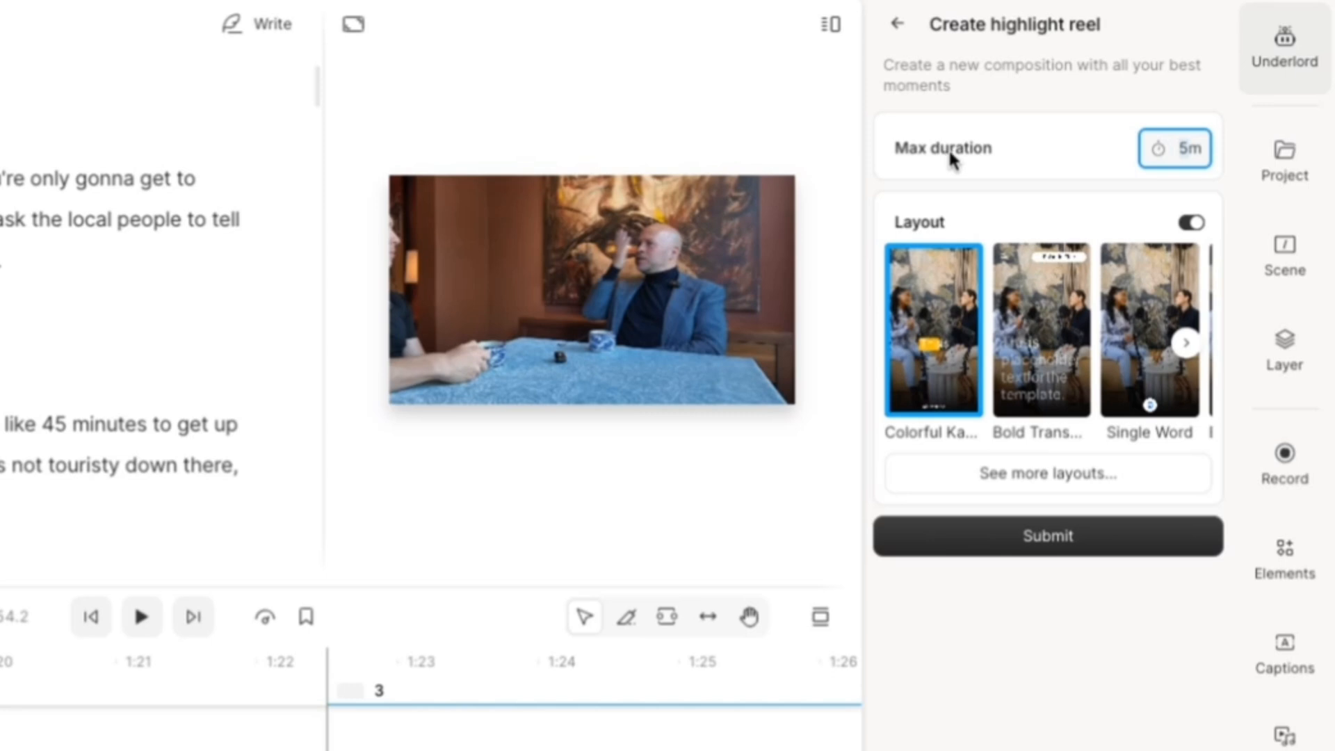
mouse_move(1046, 162)
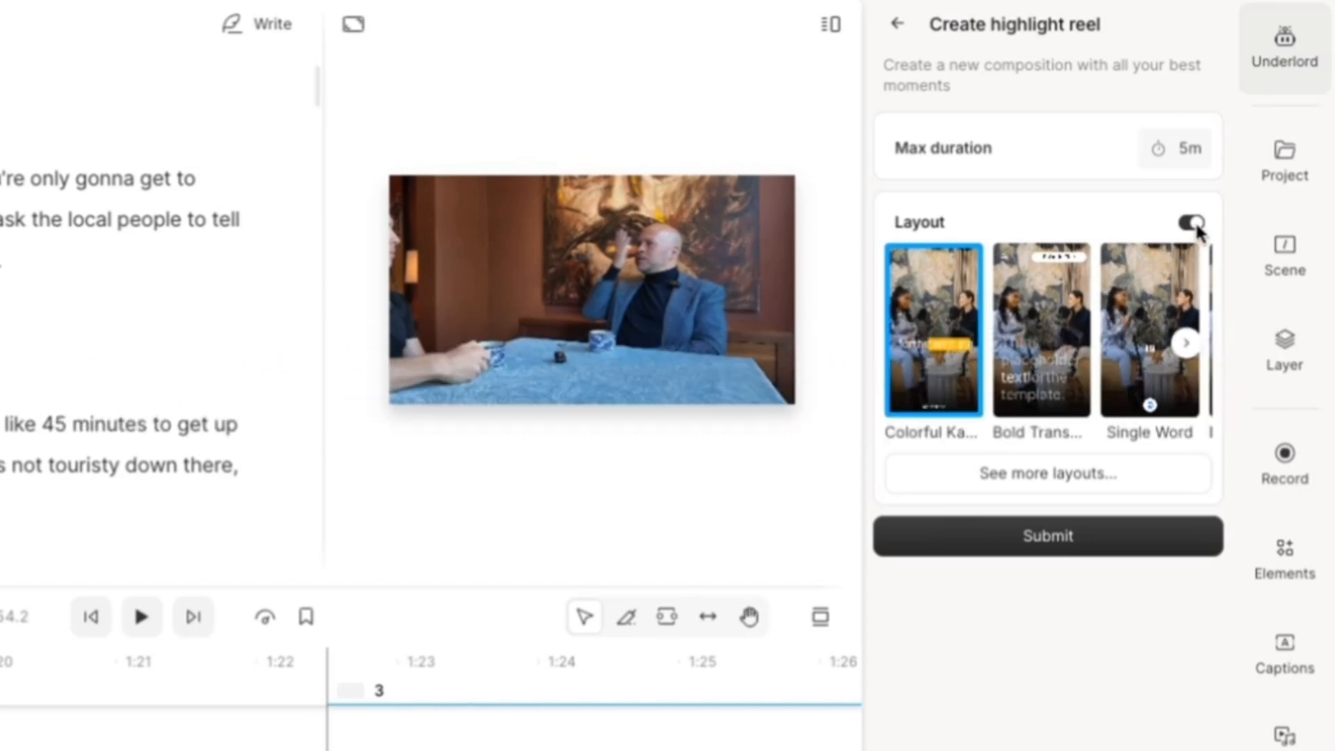
left_click(1192, 221)
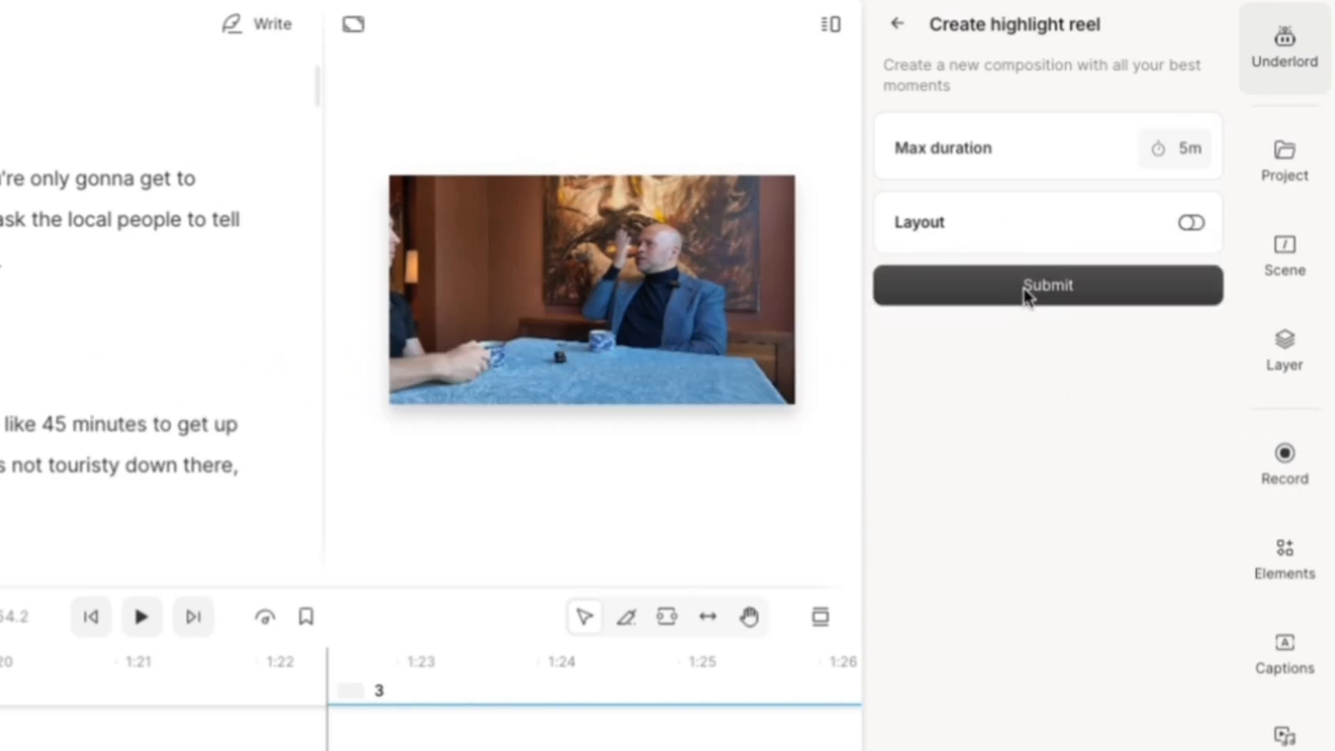
- Generate the highlight reel and review the new 4:37 Highlight Reel composition
left_click(1049, 283)
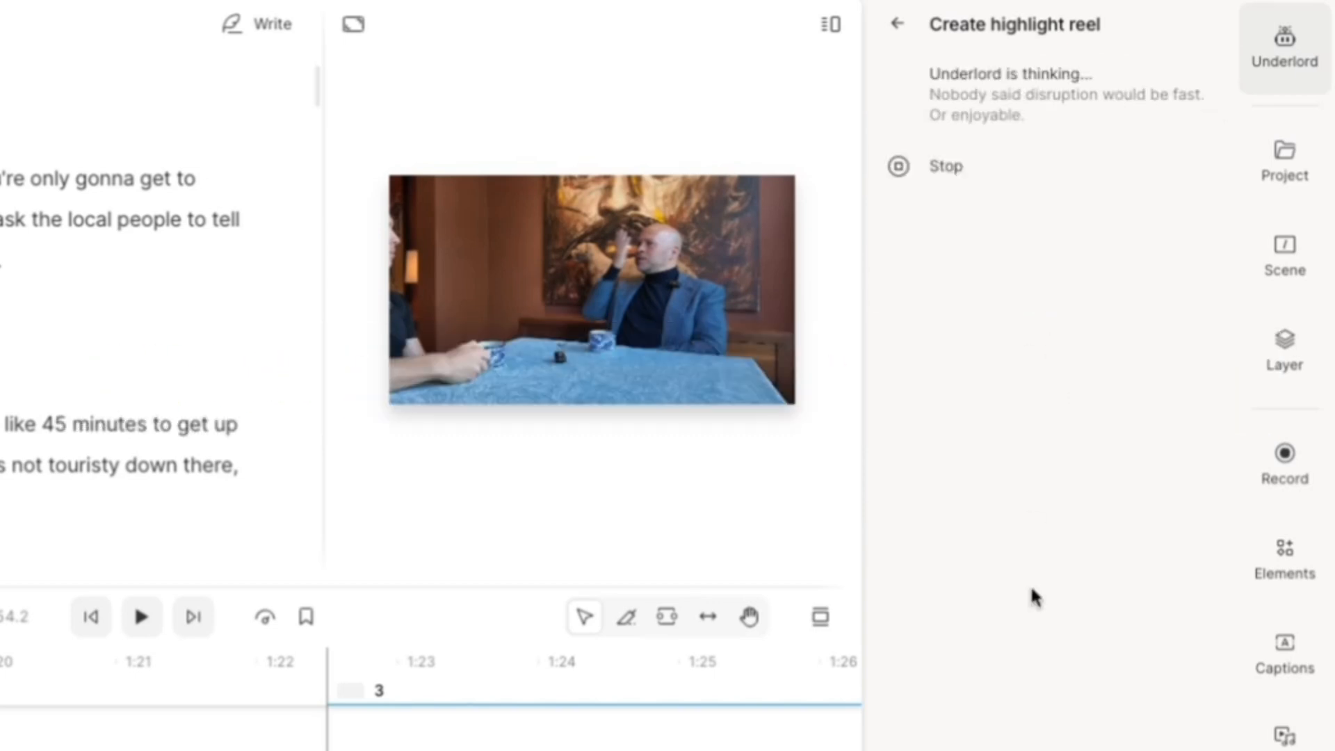
left_click(1282, 159)
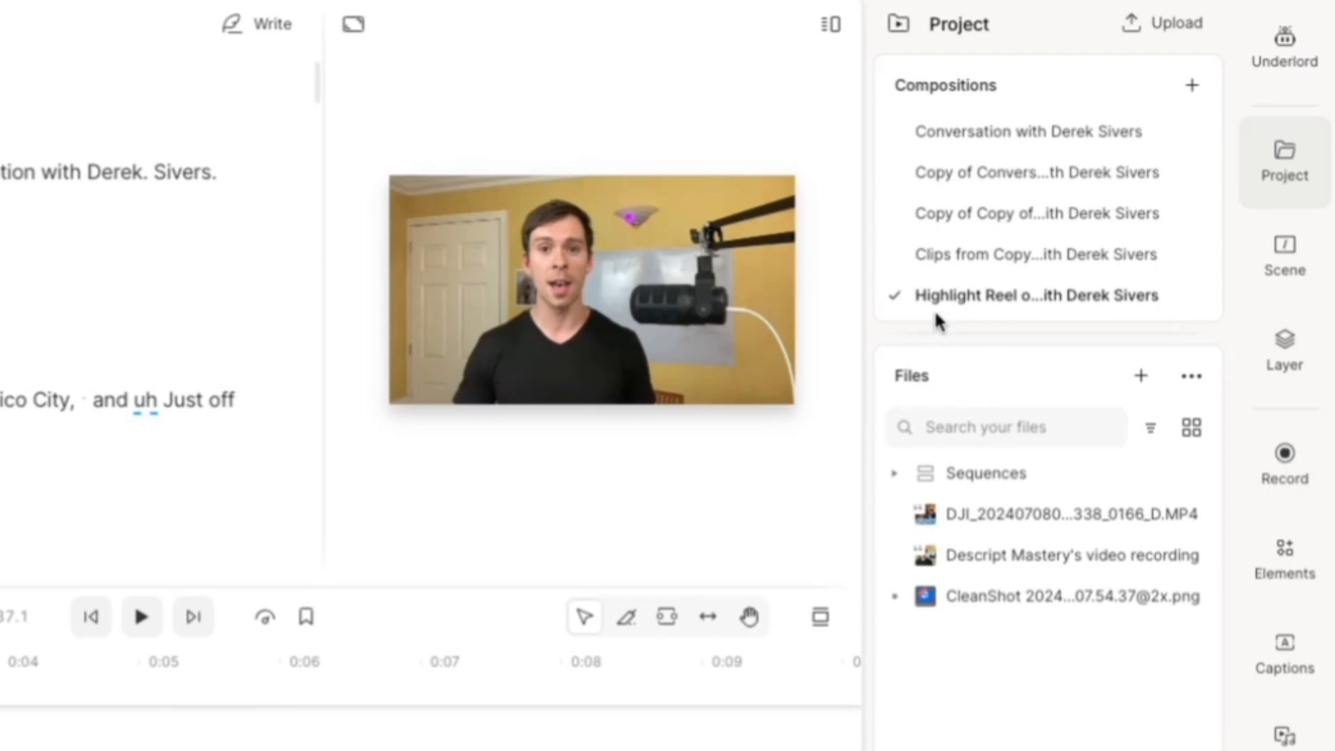
left_click(1035, 294)
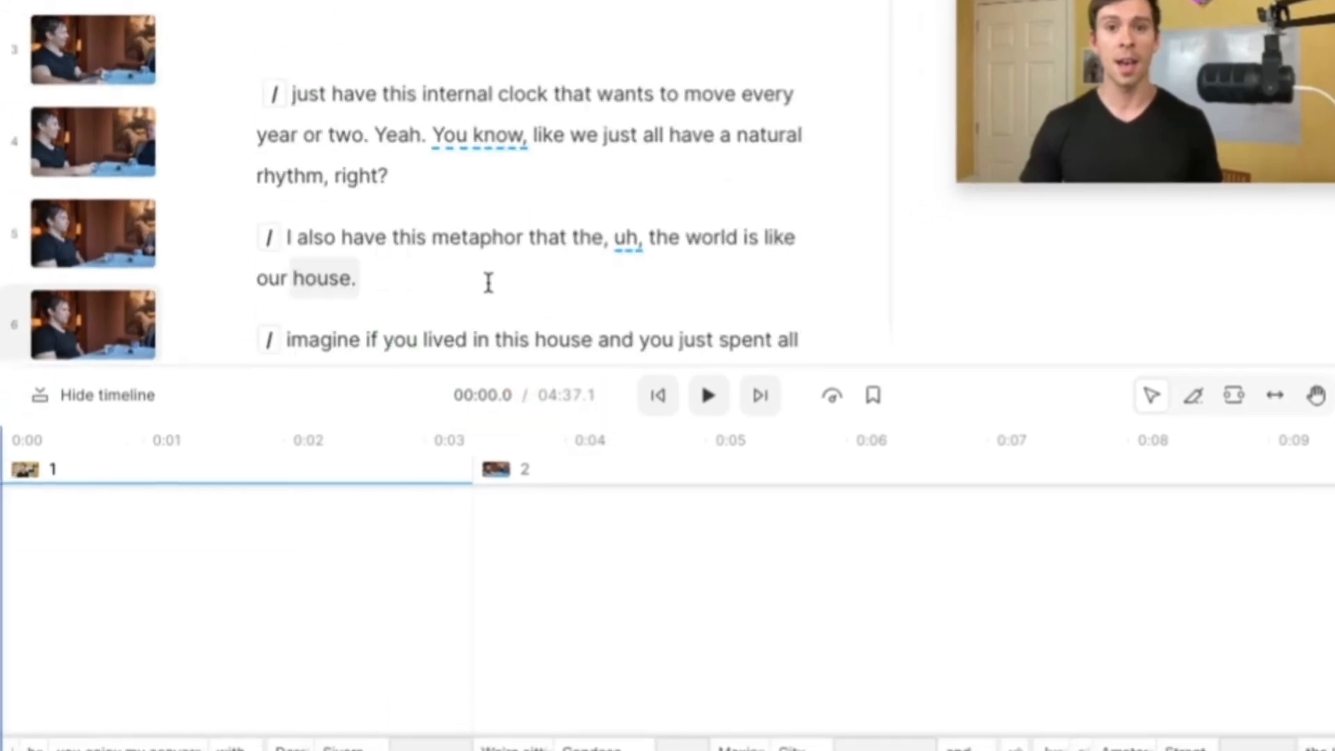
mouse_move(530, 306)
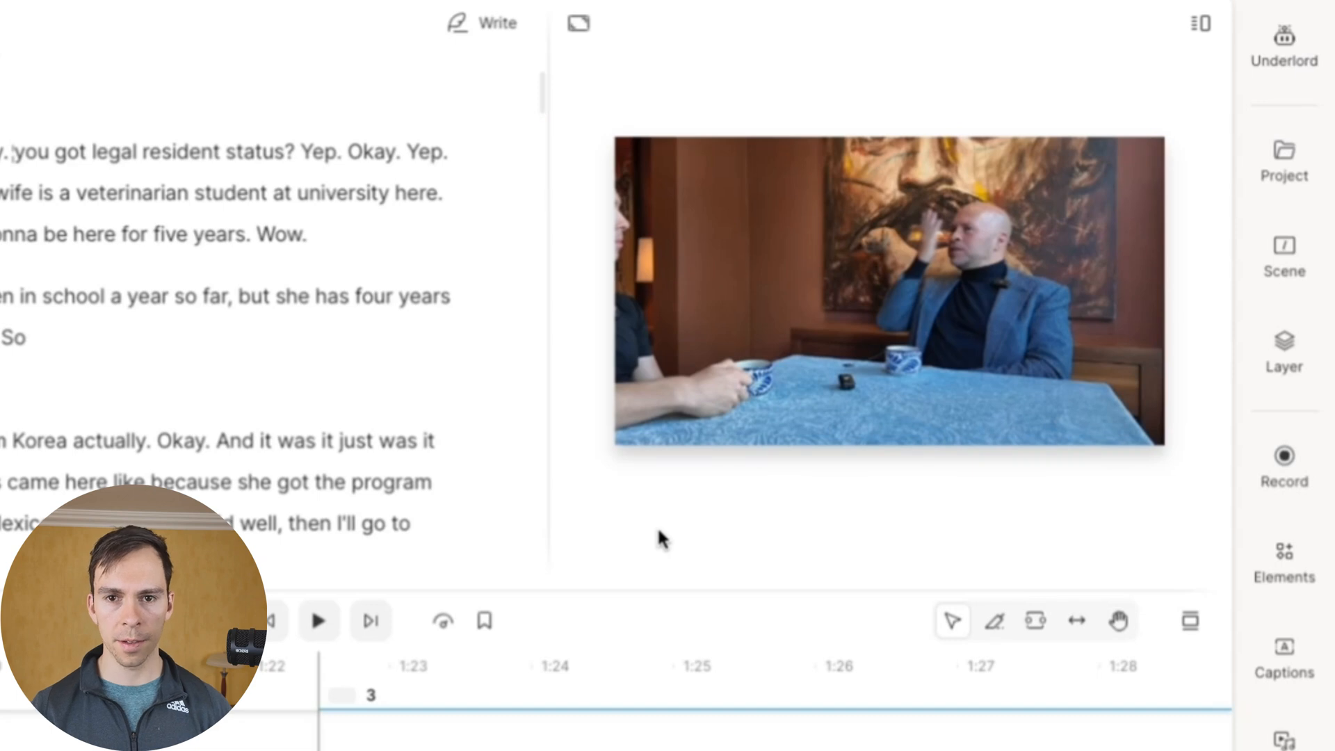
mouse_move(1166, 503)
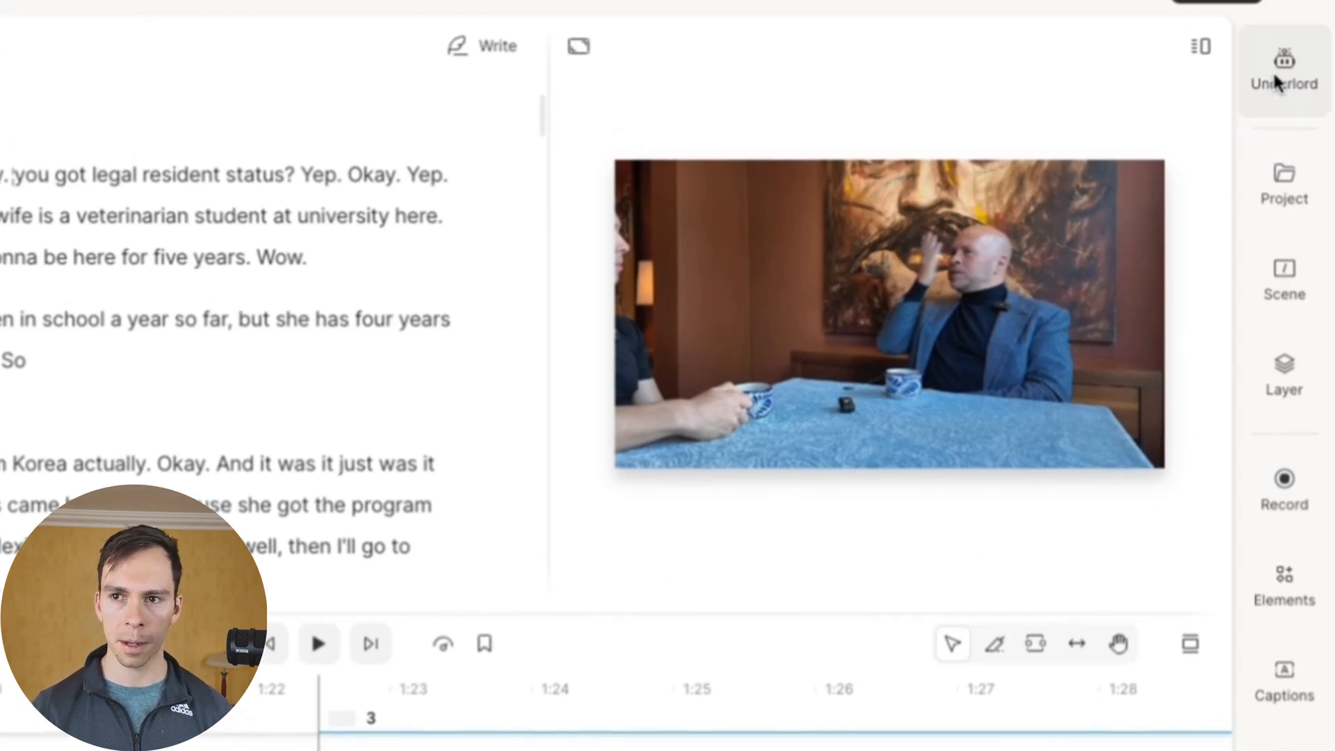
- Start Create clips from Underlord's Repurpose section on the full interview
left_click(1284, 55)
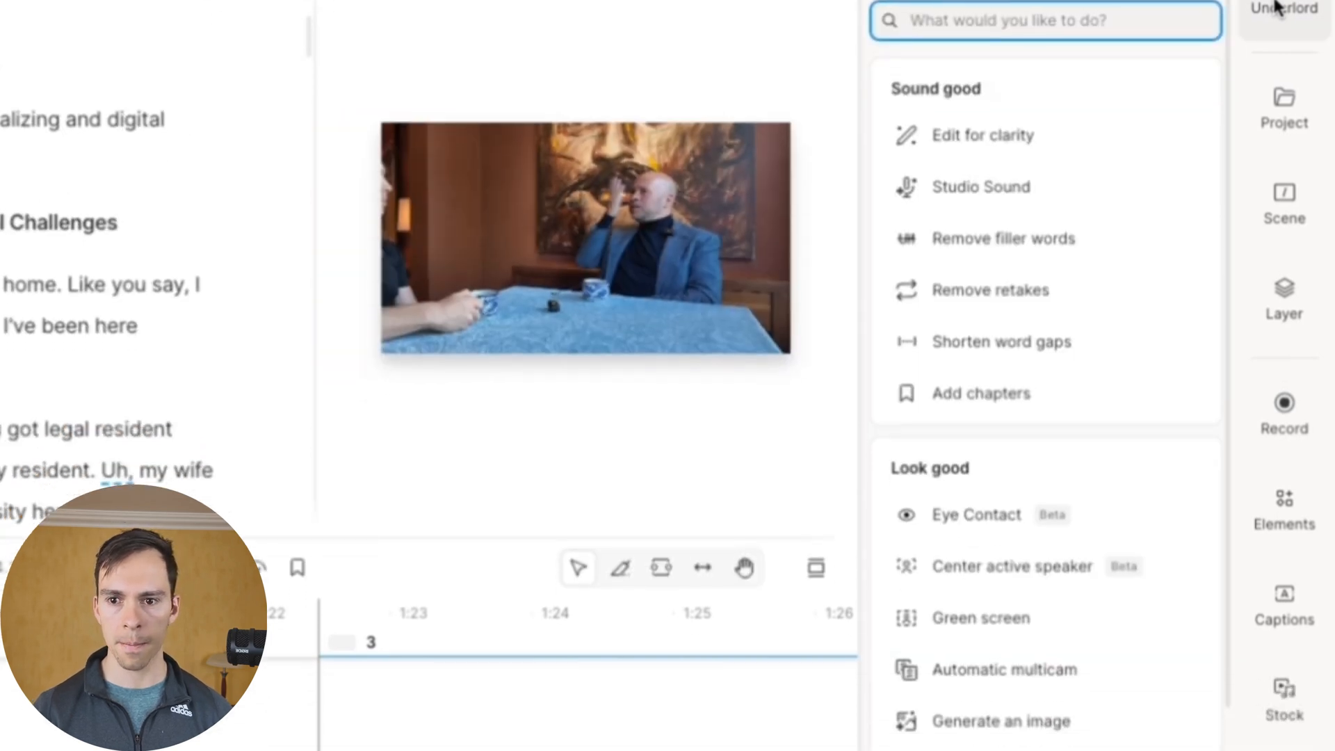
scroll("down", 3)
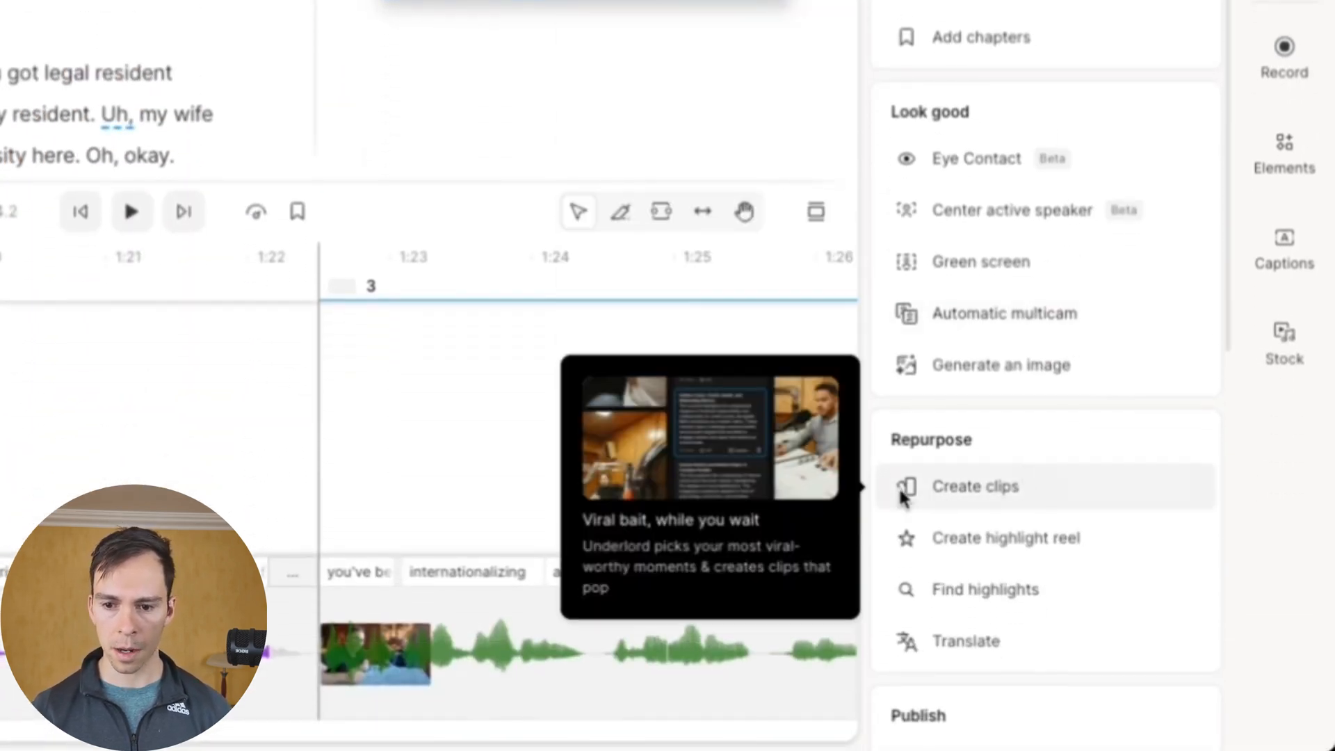
left_click(974, 486)
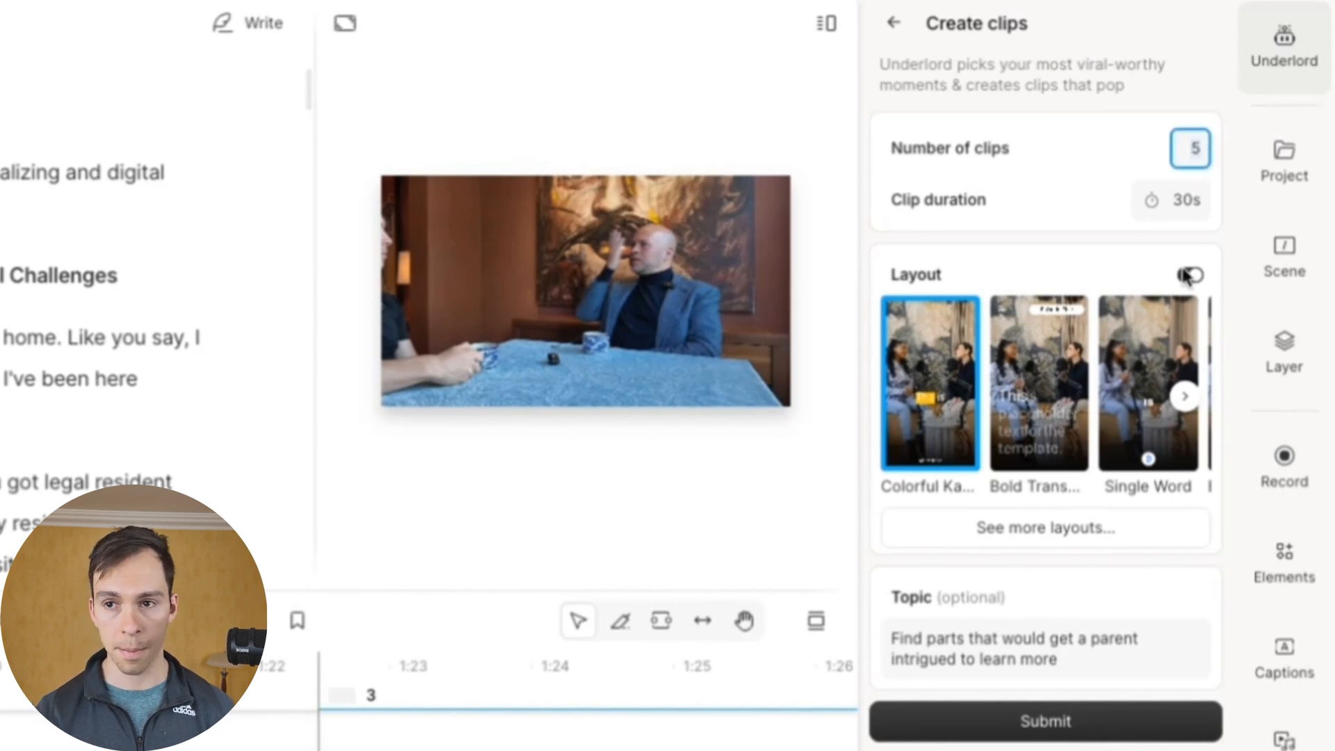
- Keep 5 clips of 30s in the Colorful Karaoke layout and clear the pre-filled topic prompt
left_click(1190, 275)
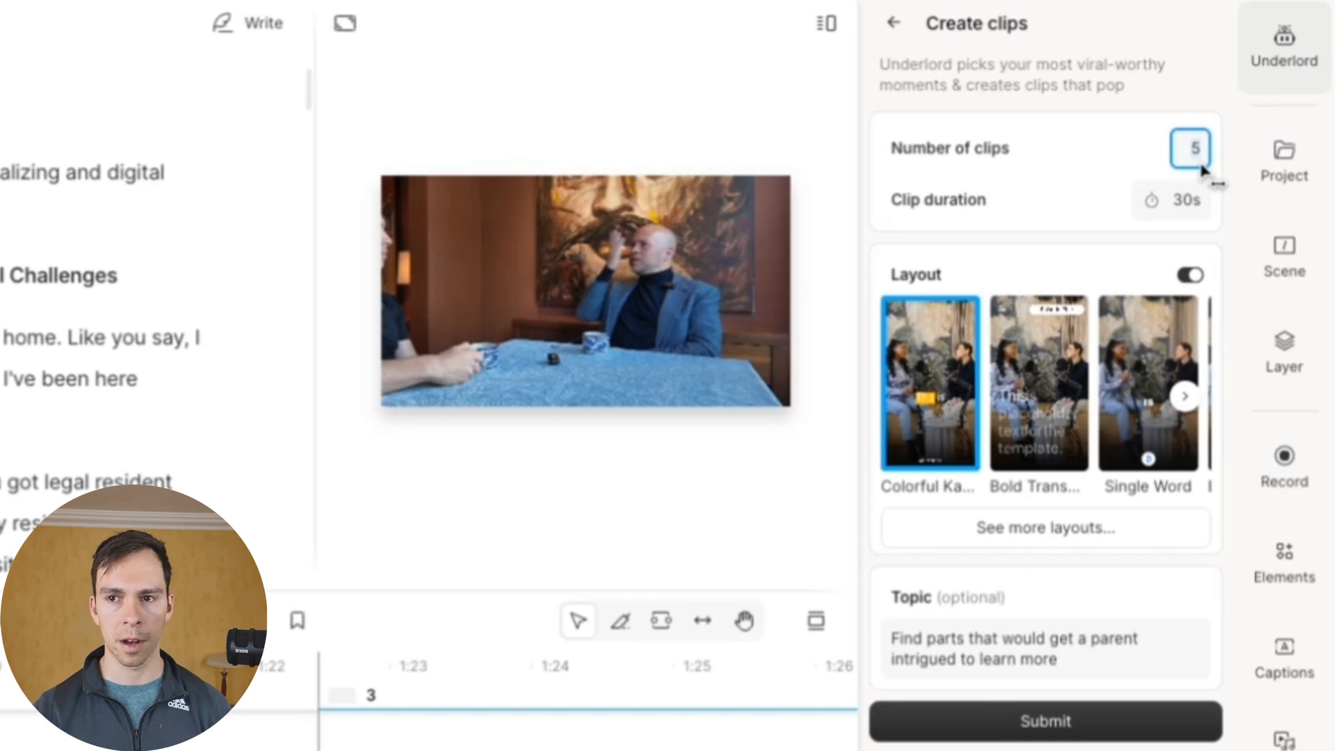
mouse_move(1113, 220)
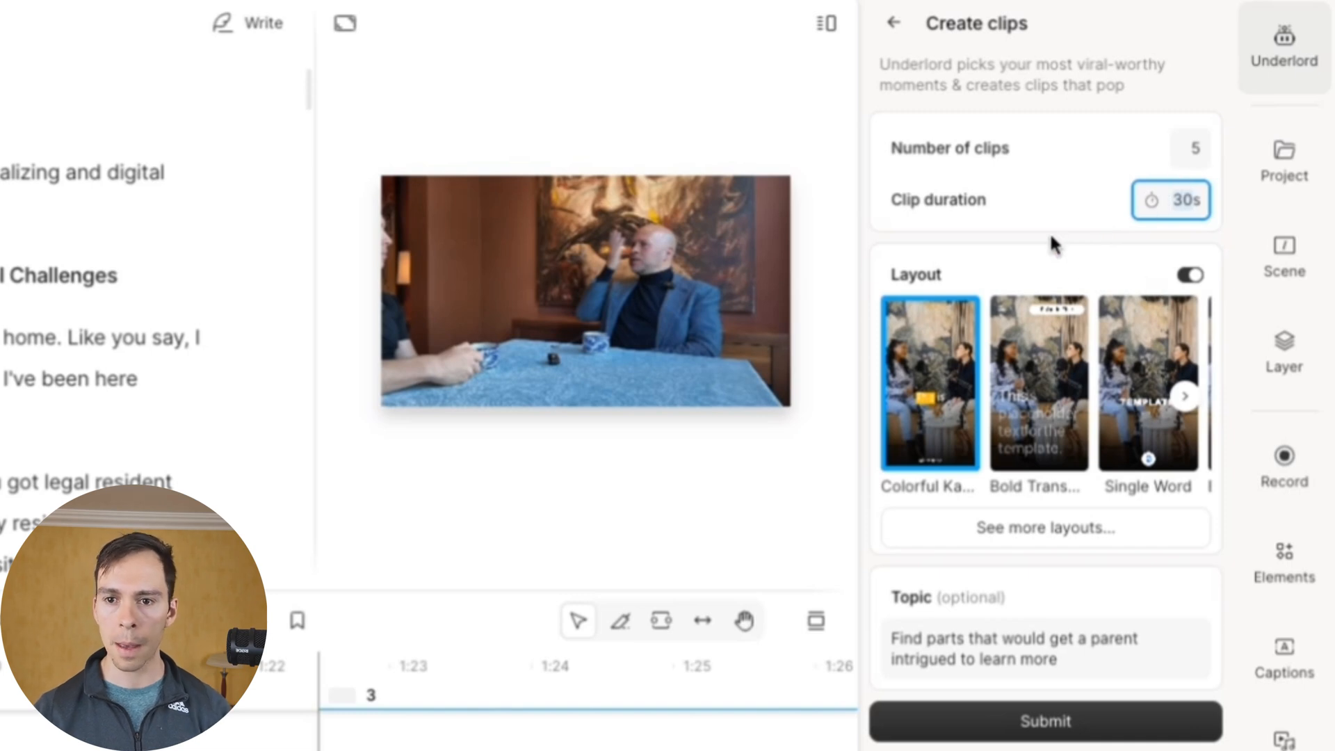
left_click(1037, 381)
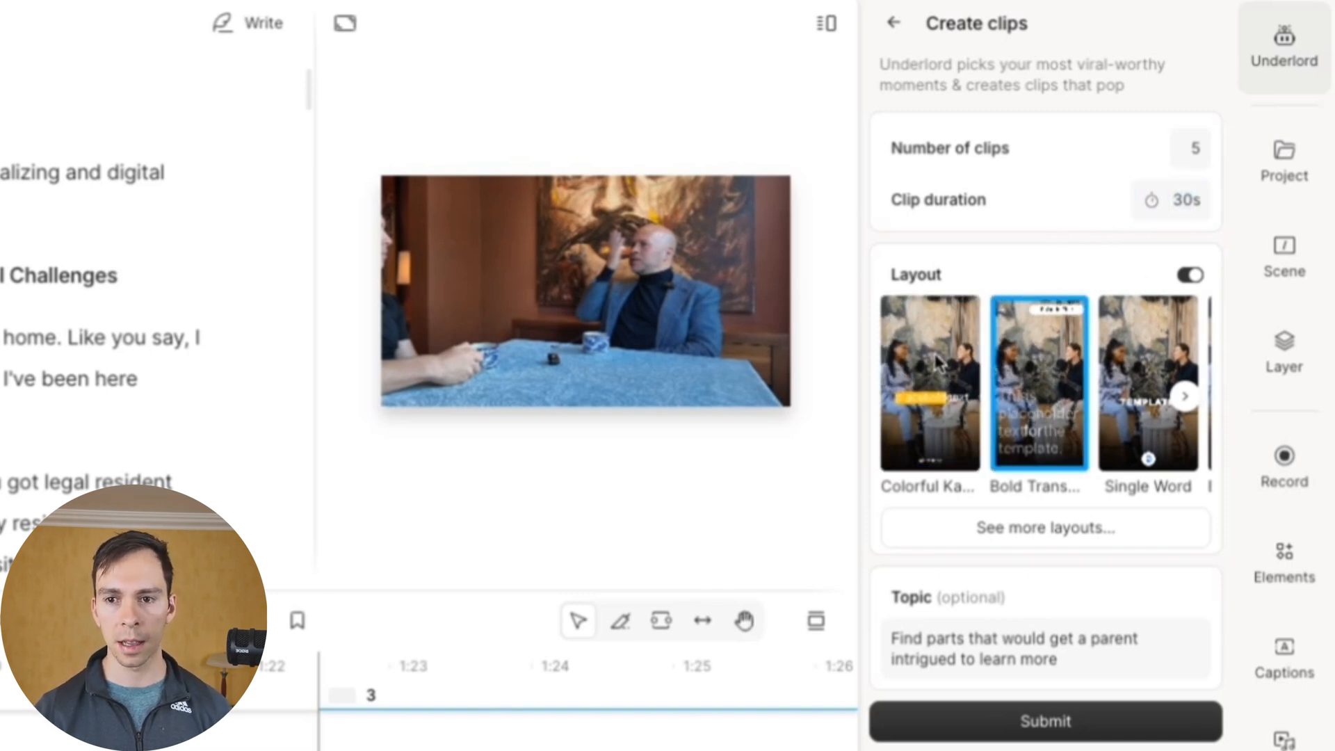
left_click(929, 381)
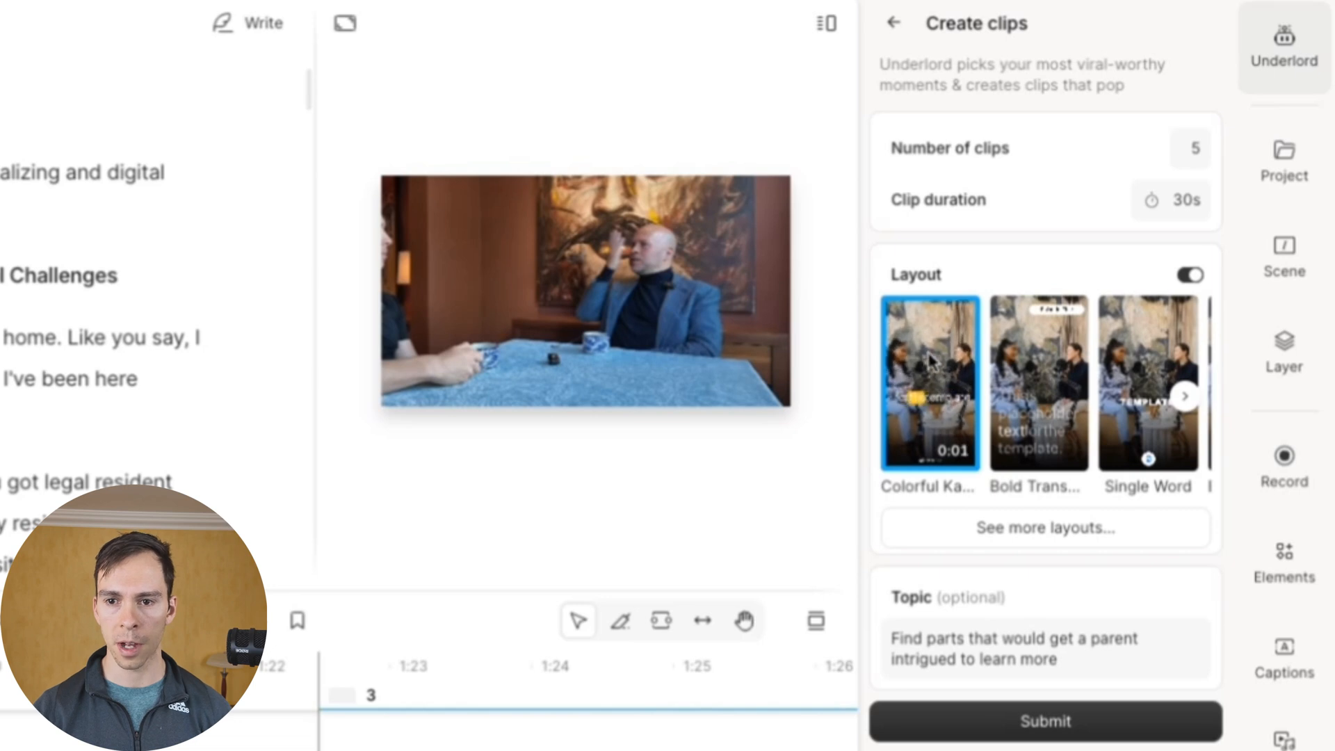
mouse_move(940, 421)
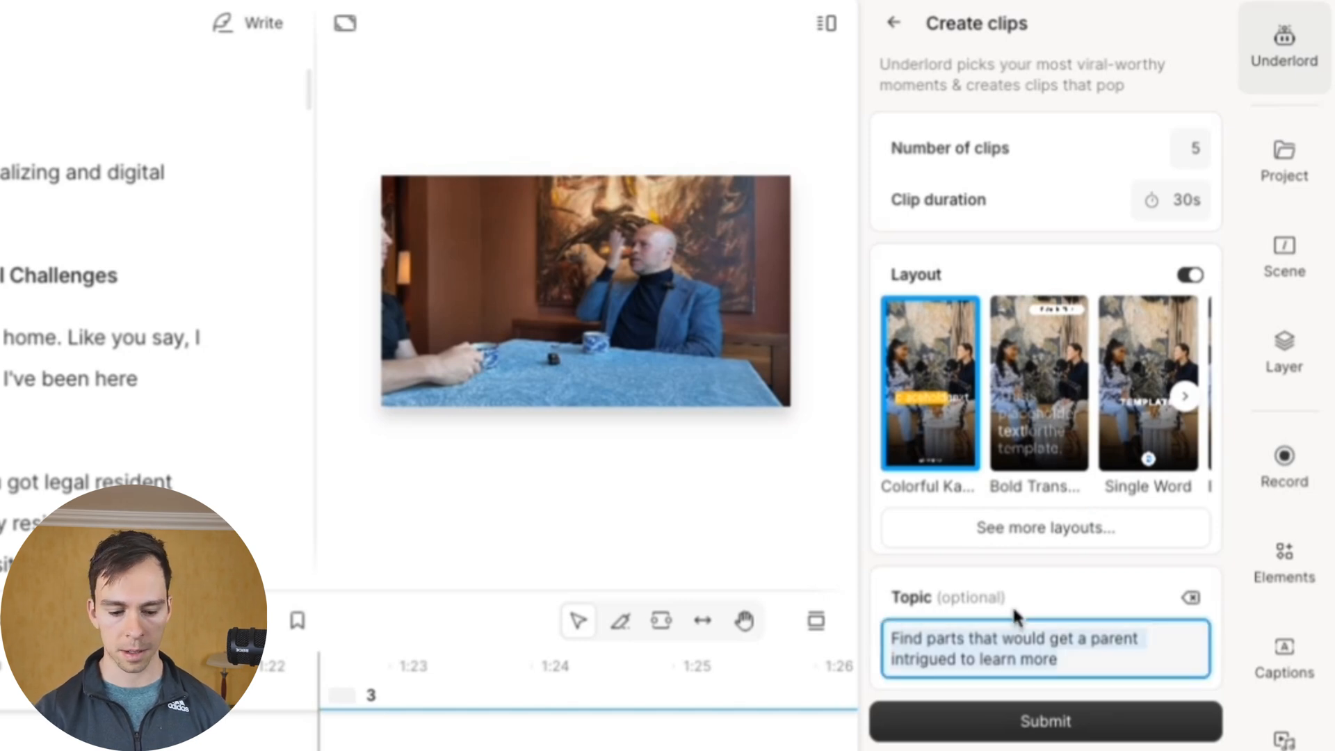
left_click(1190, 598)
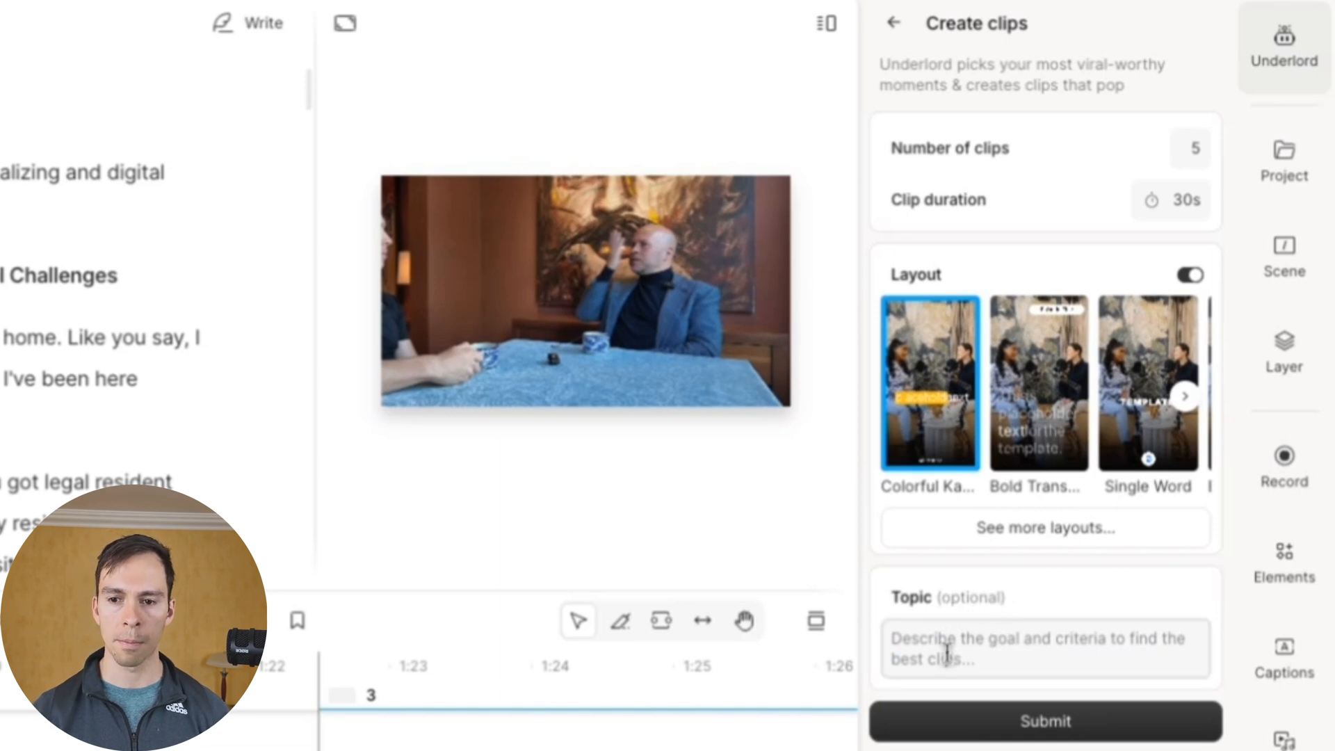
left_click(1046, 648)
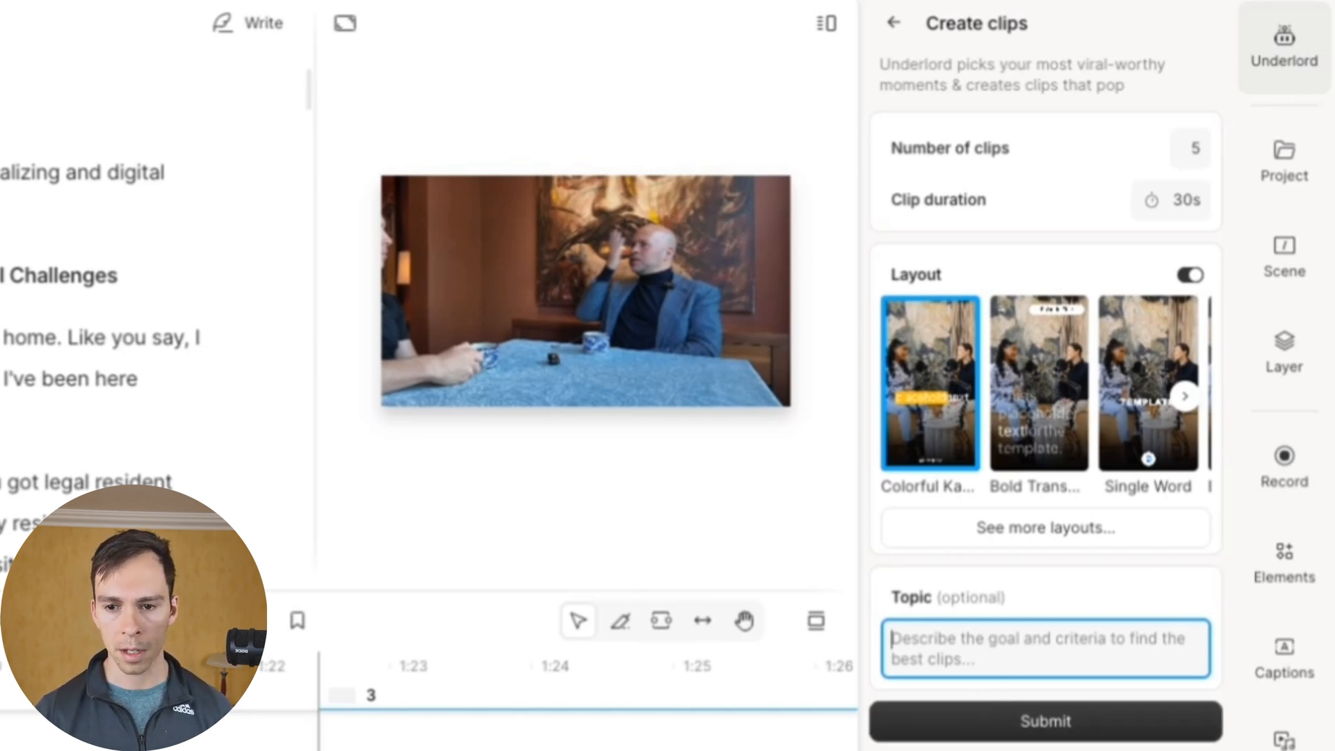
- Generate the clips and browse the resulting list with titles, durations and ratings
left_click(1045, 720)
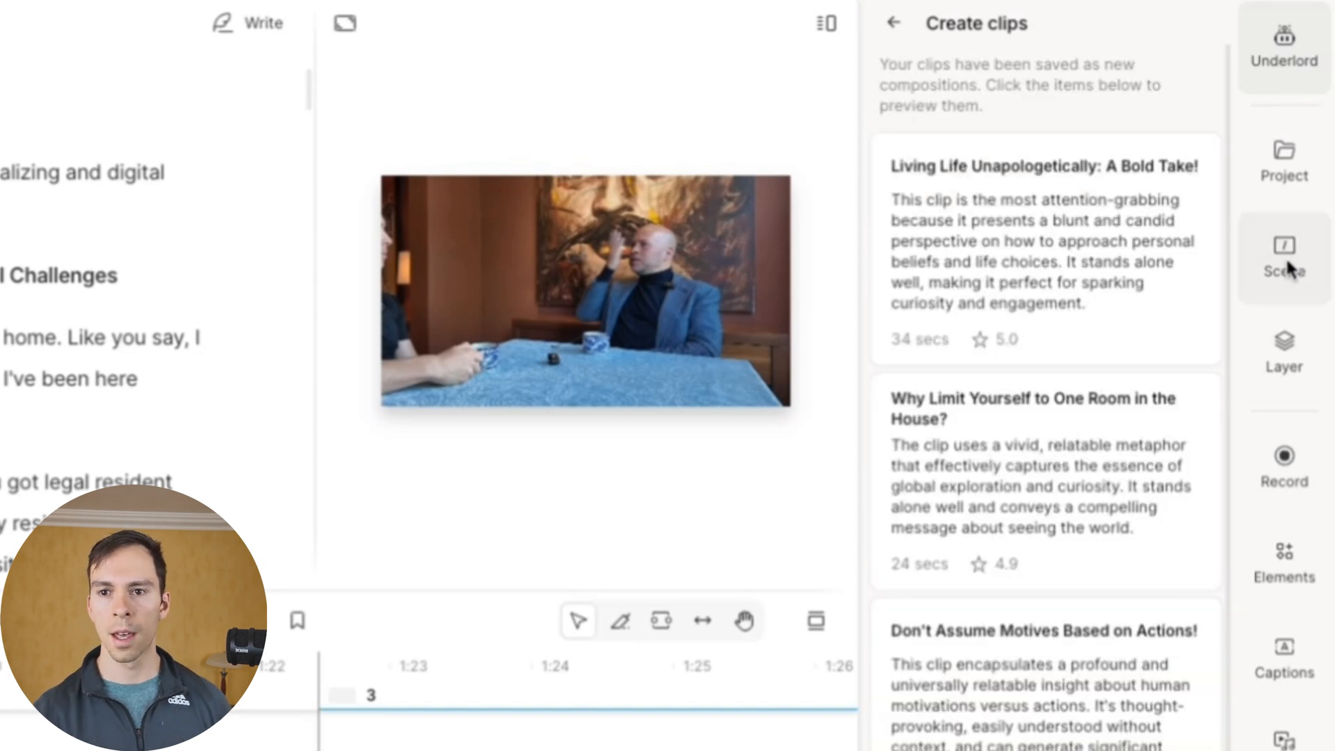
scroll("down", 3)
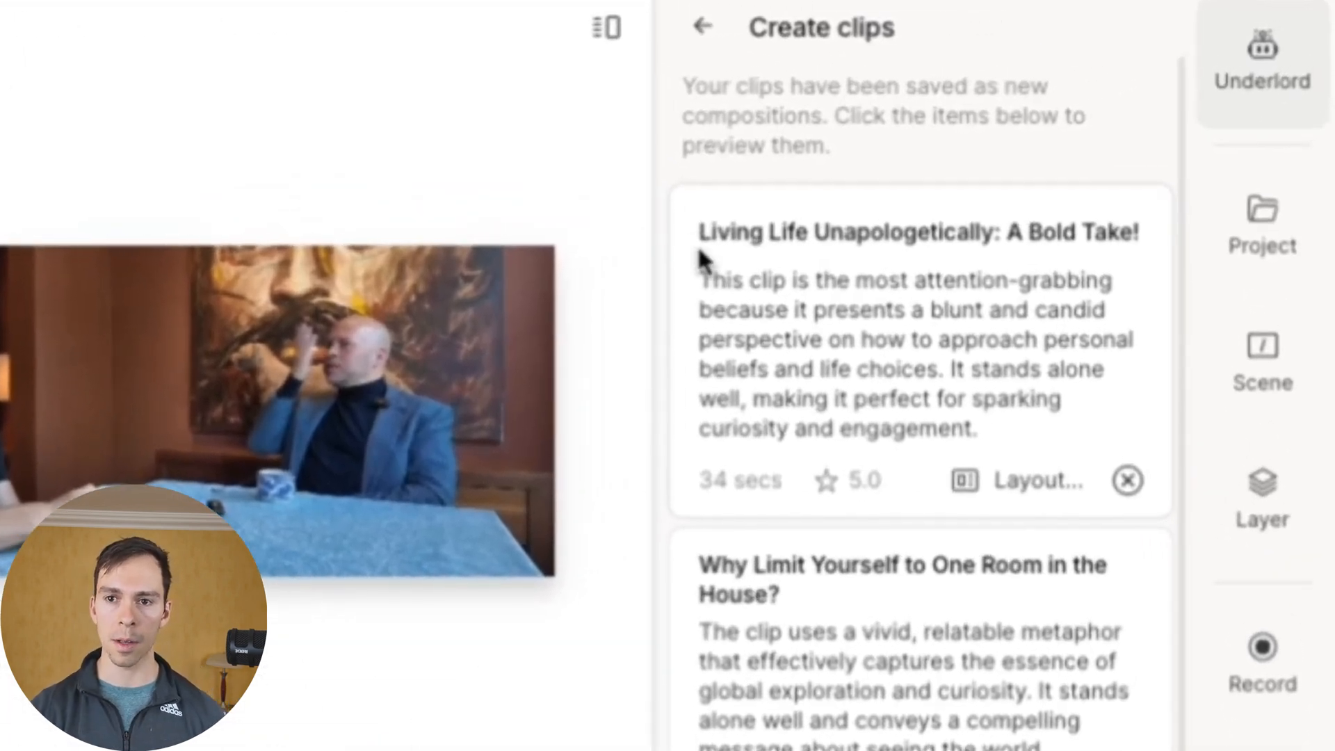
mouse_move(884, 264)
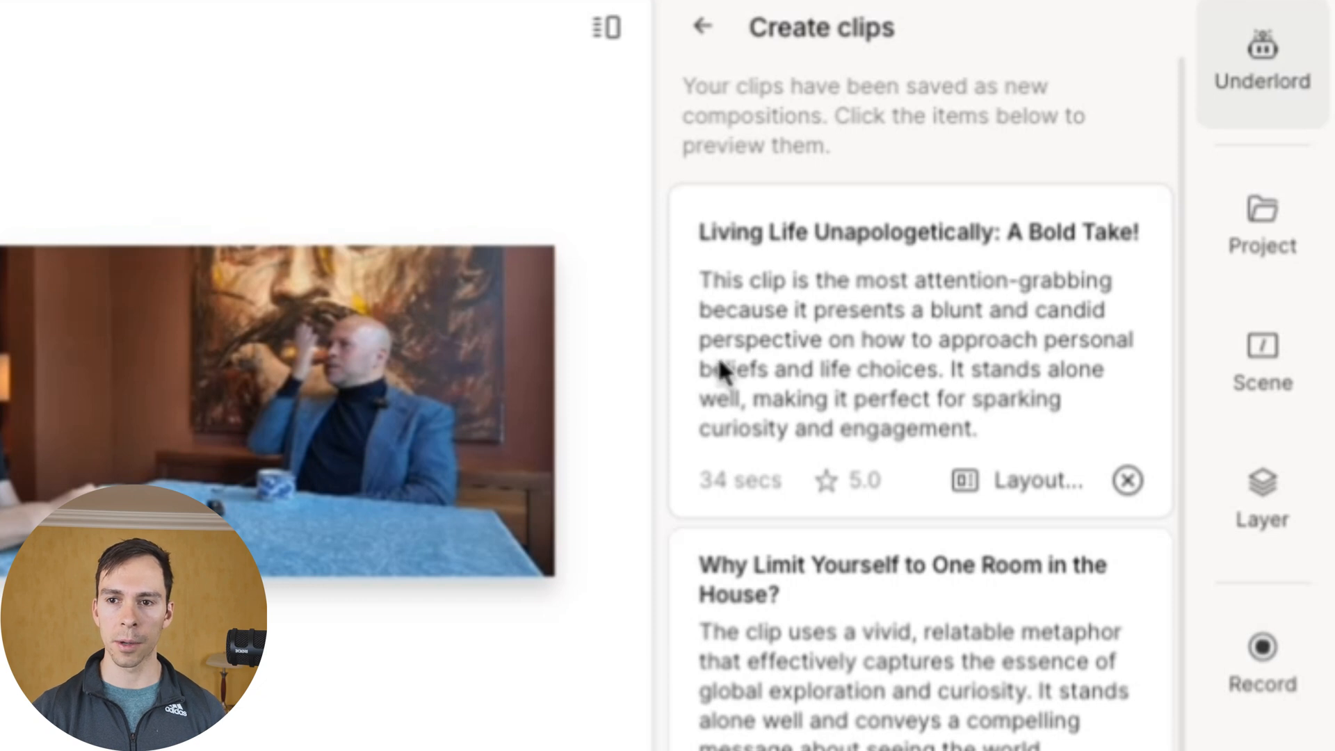
mouse_move(820, 348)
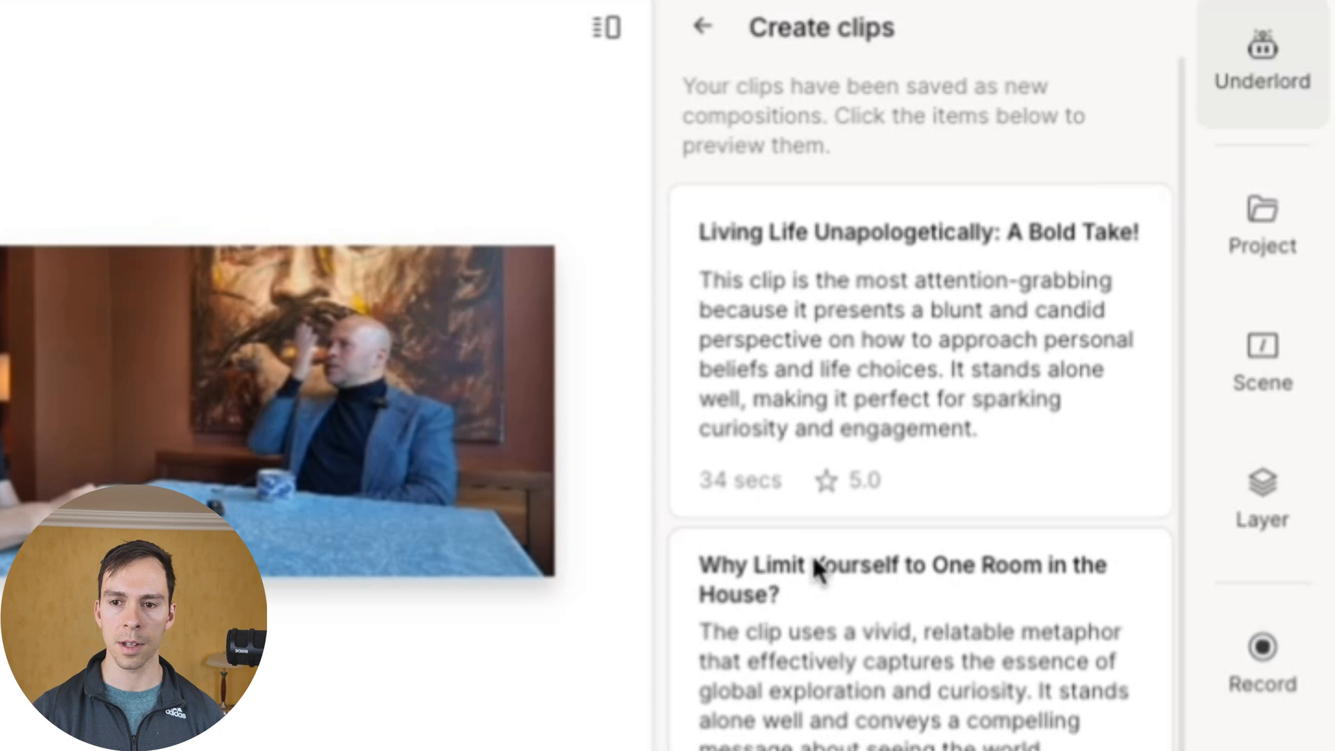
mouse_move(879, 484)
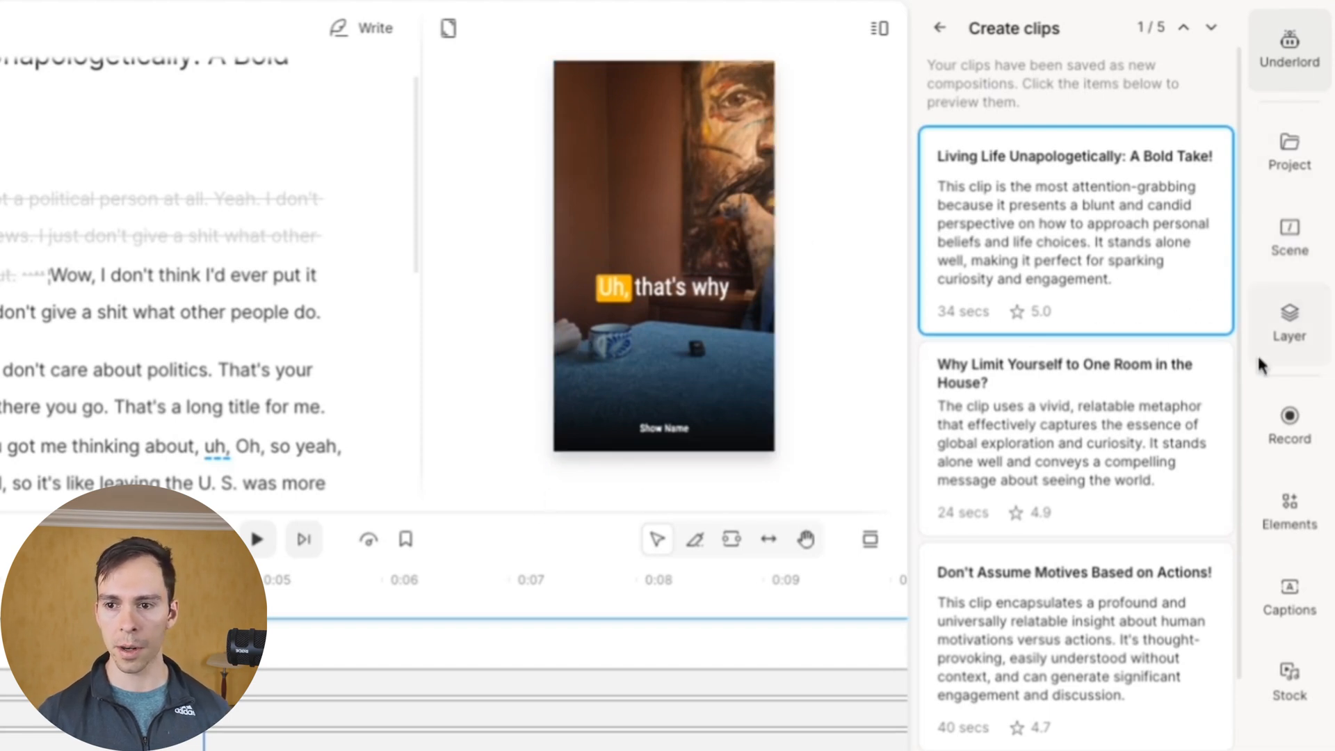
- Lock the gradient_01.png overlay and reposition the video so the speaker fills the vertical frame
left_click(1293, 236)
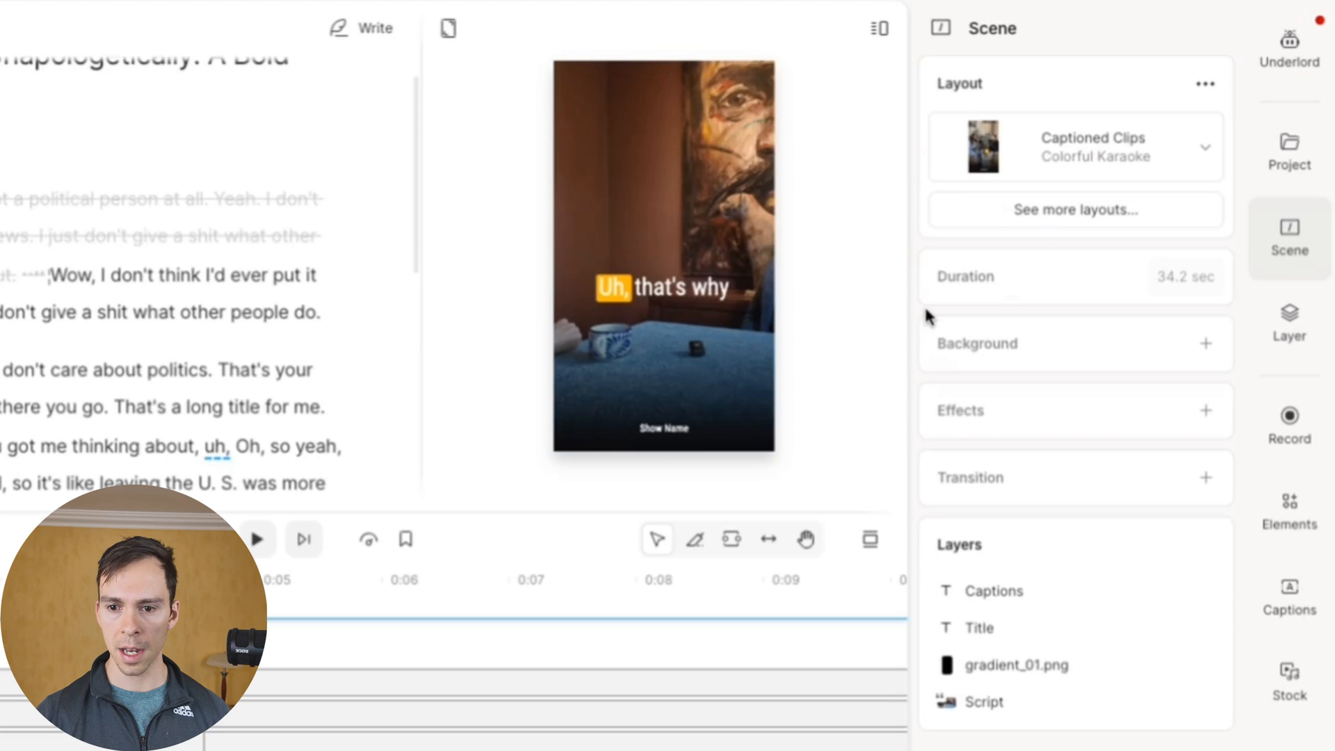
left_click(1018, 665)
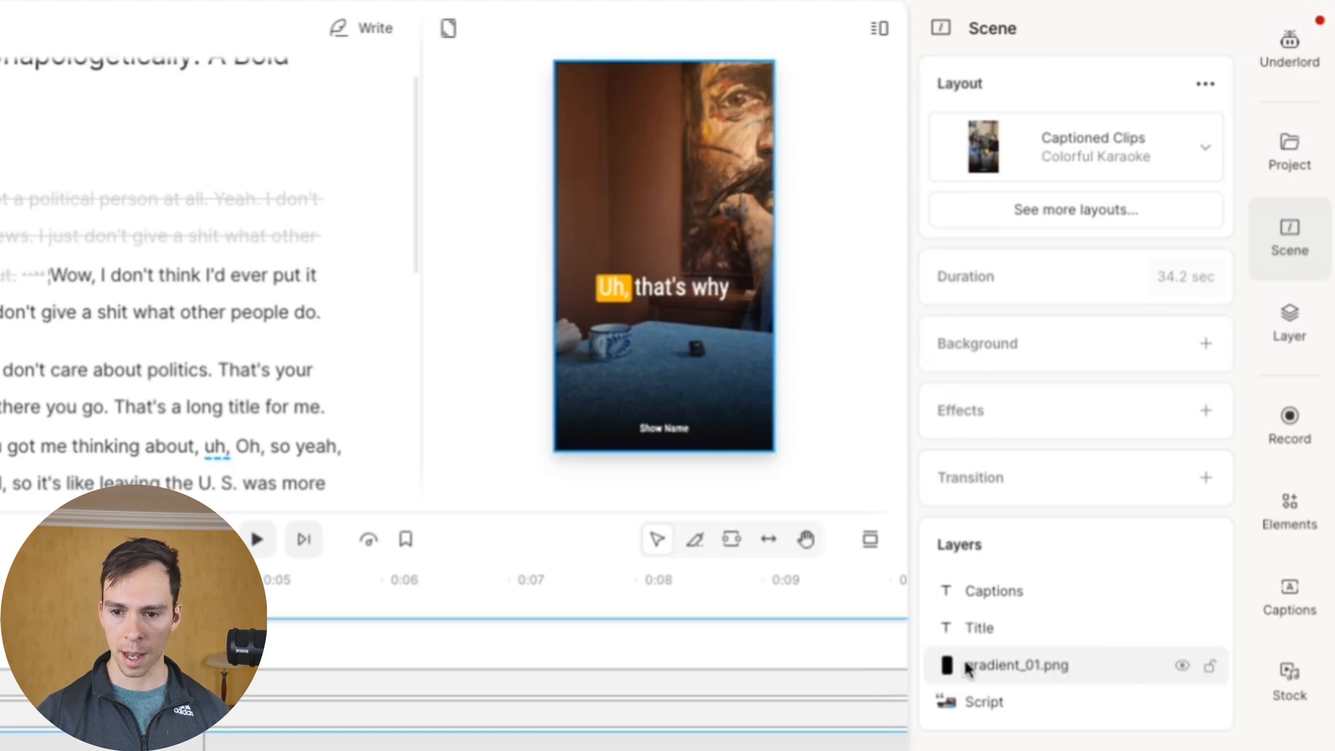
left_click(664, 429)
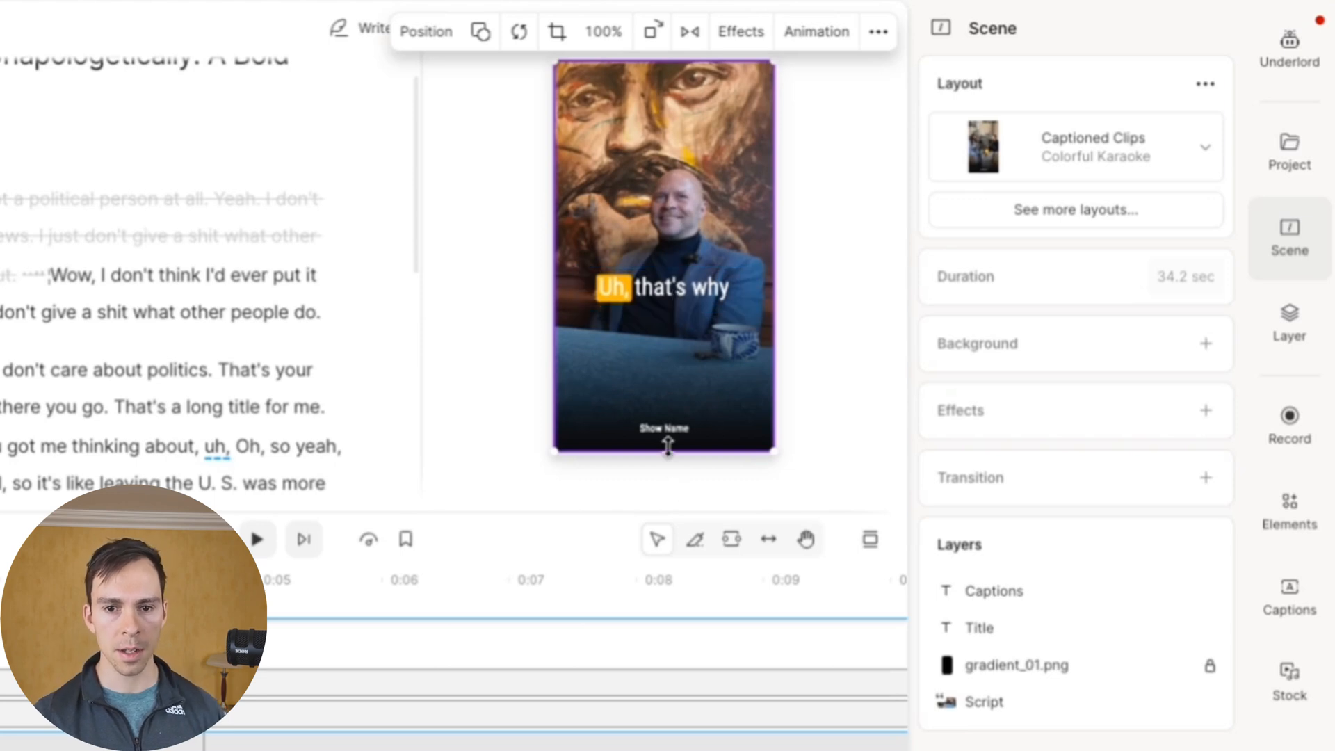
left_click(664, 429)
type("Descript Mastery")
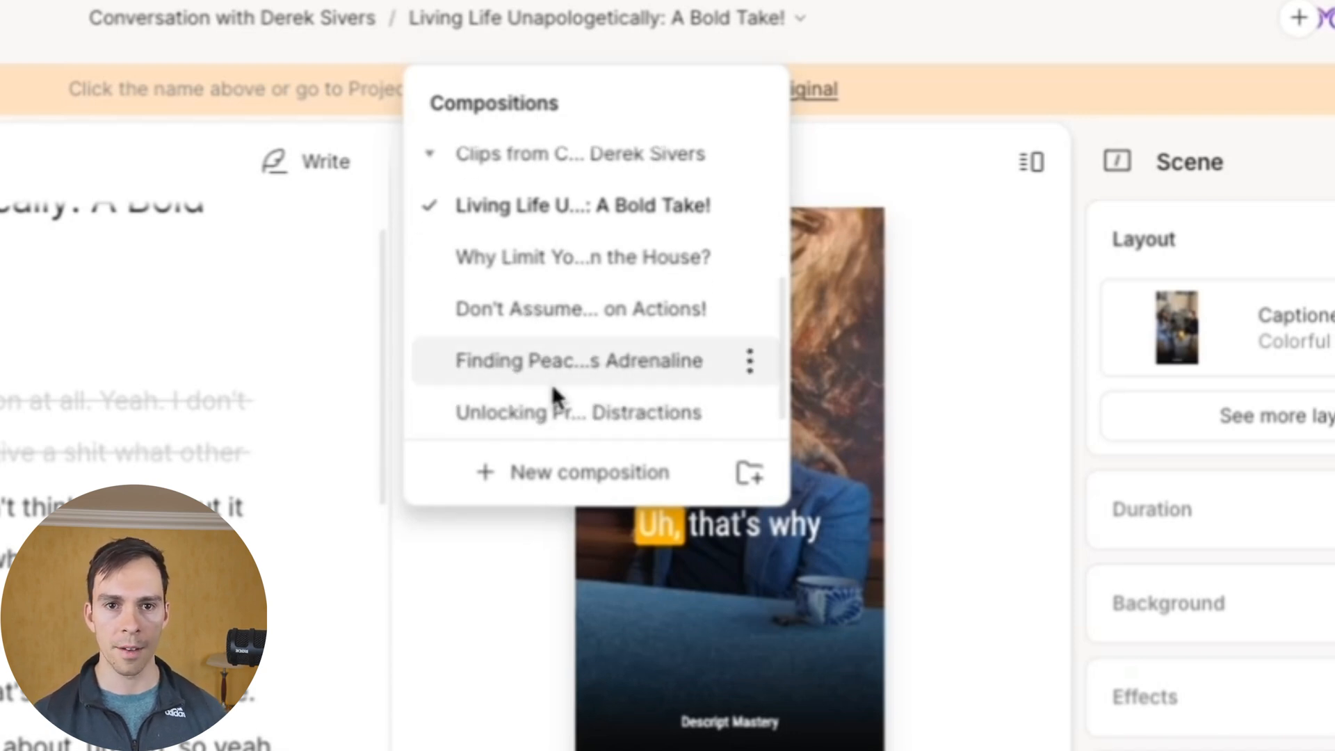
mouse_move(611, 346)
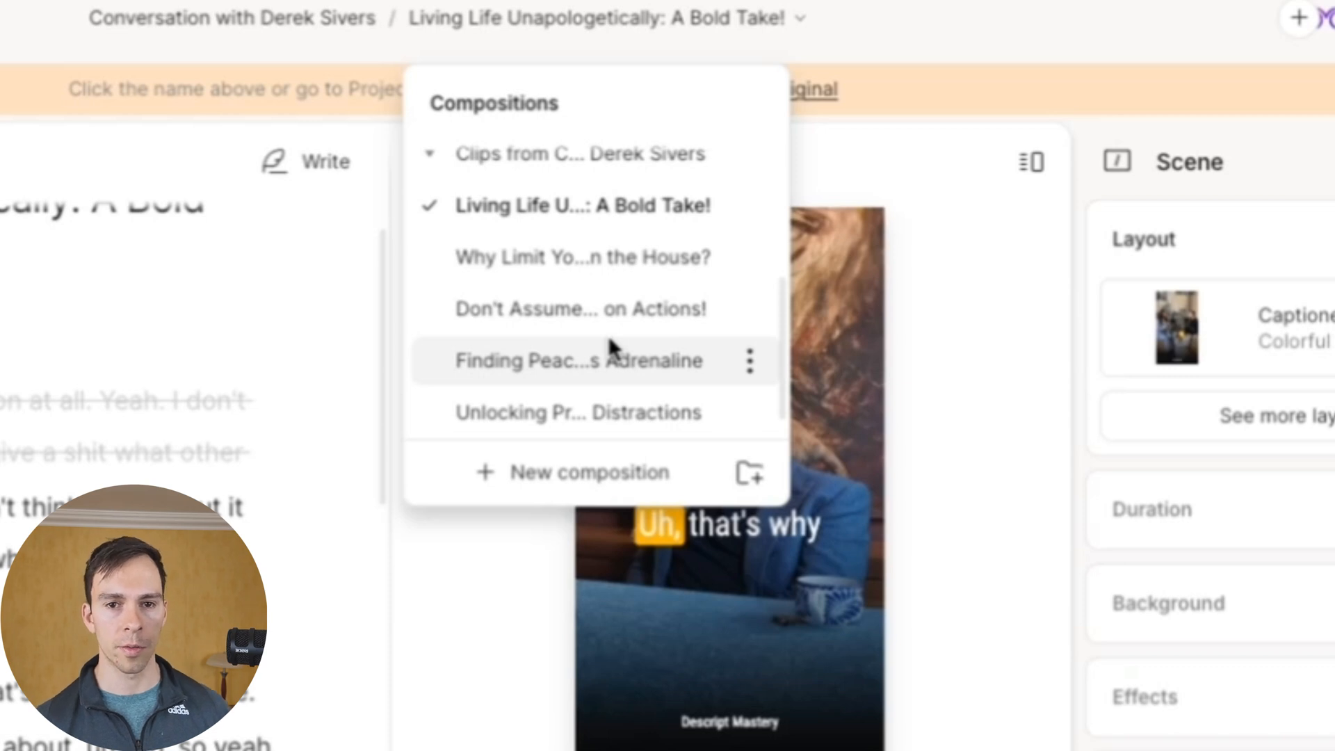
mouse_move(674, 332)
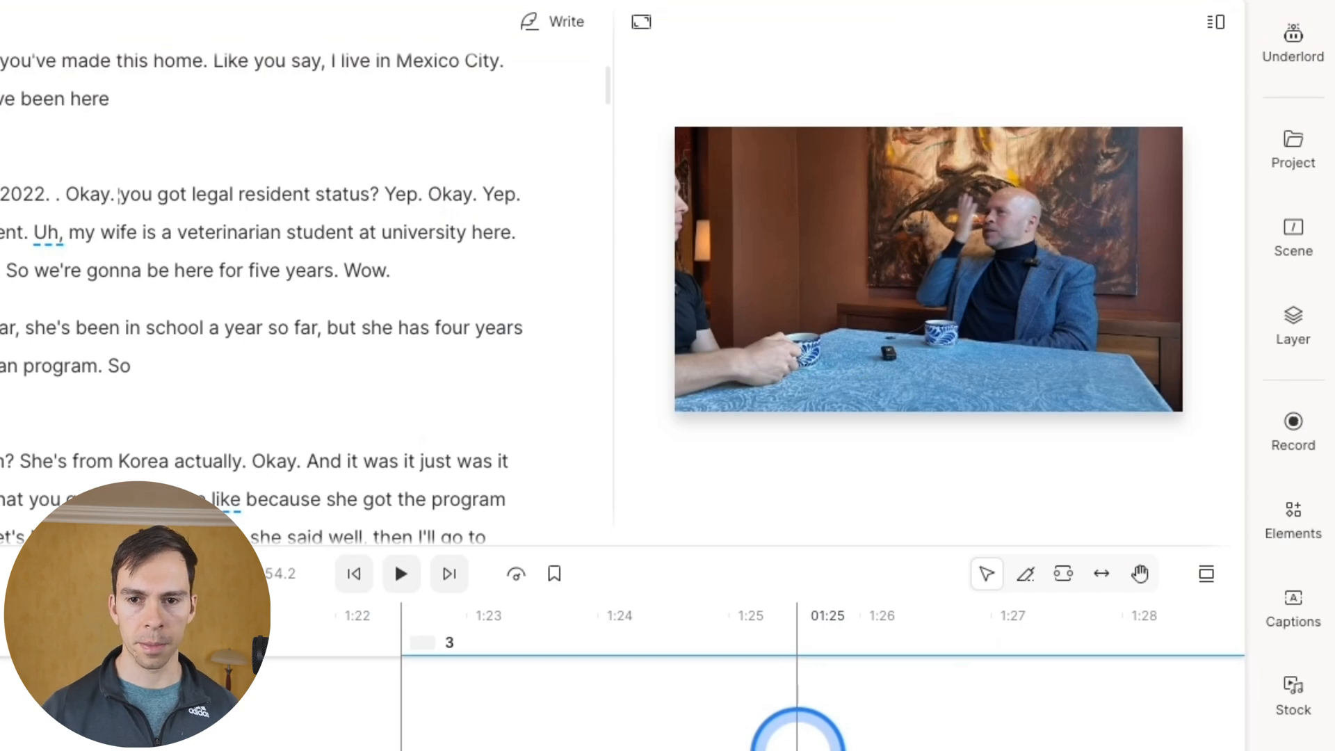
- Start Draft a social post from Underlord's Publish section for the full interview
left_click(1293, 43)
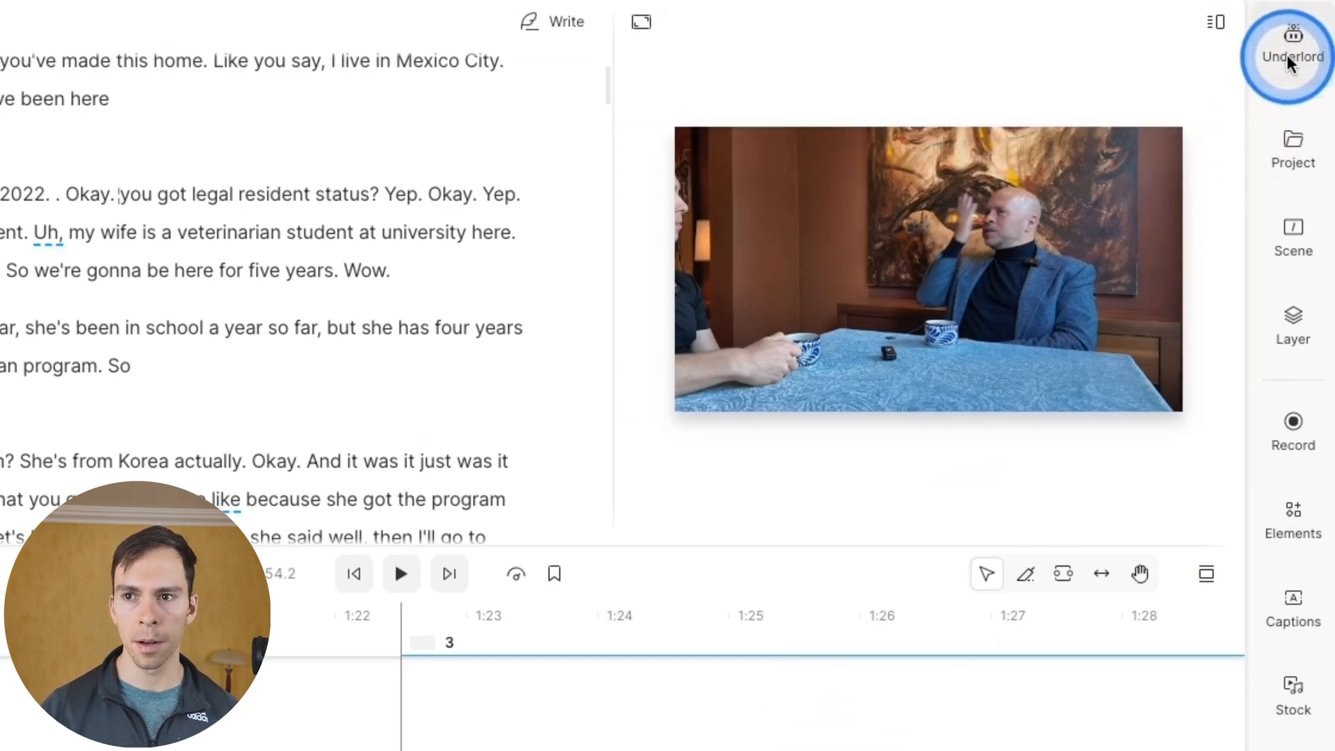
left_click(1290, 43)
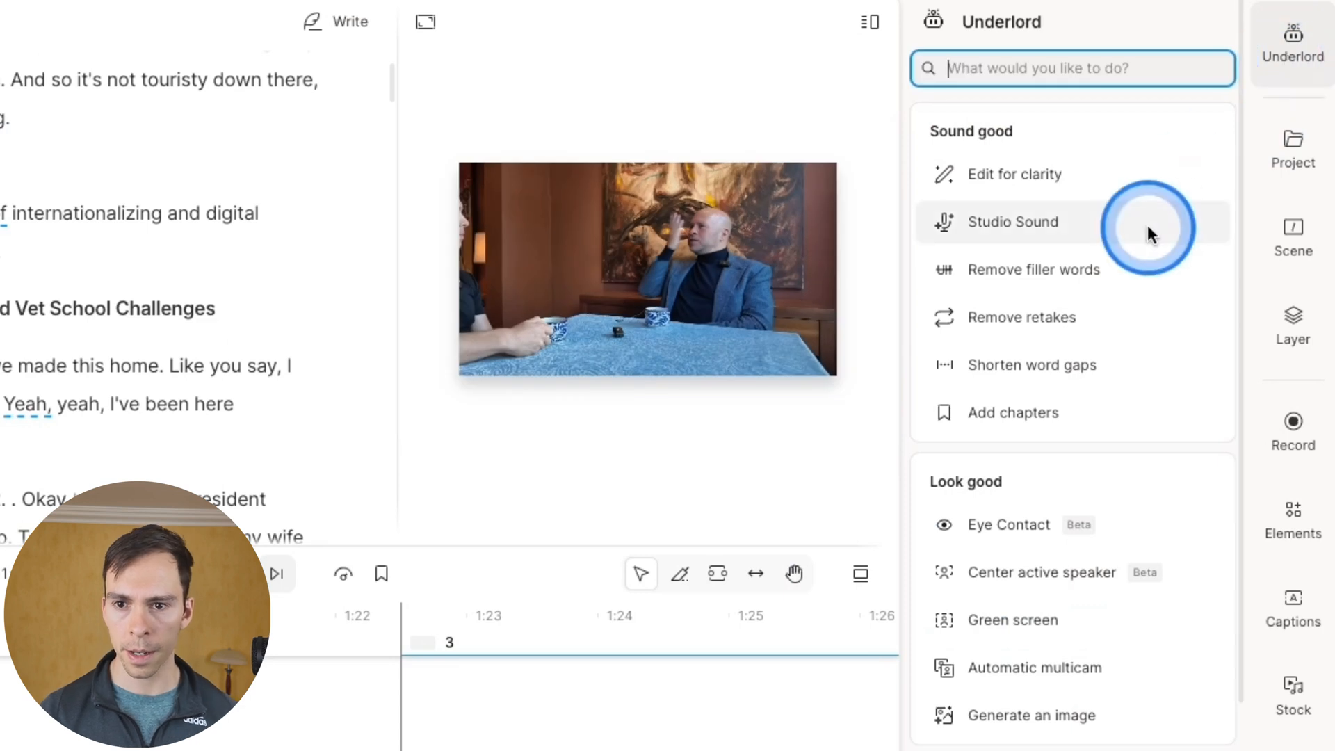
scroll("down", 3)
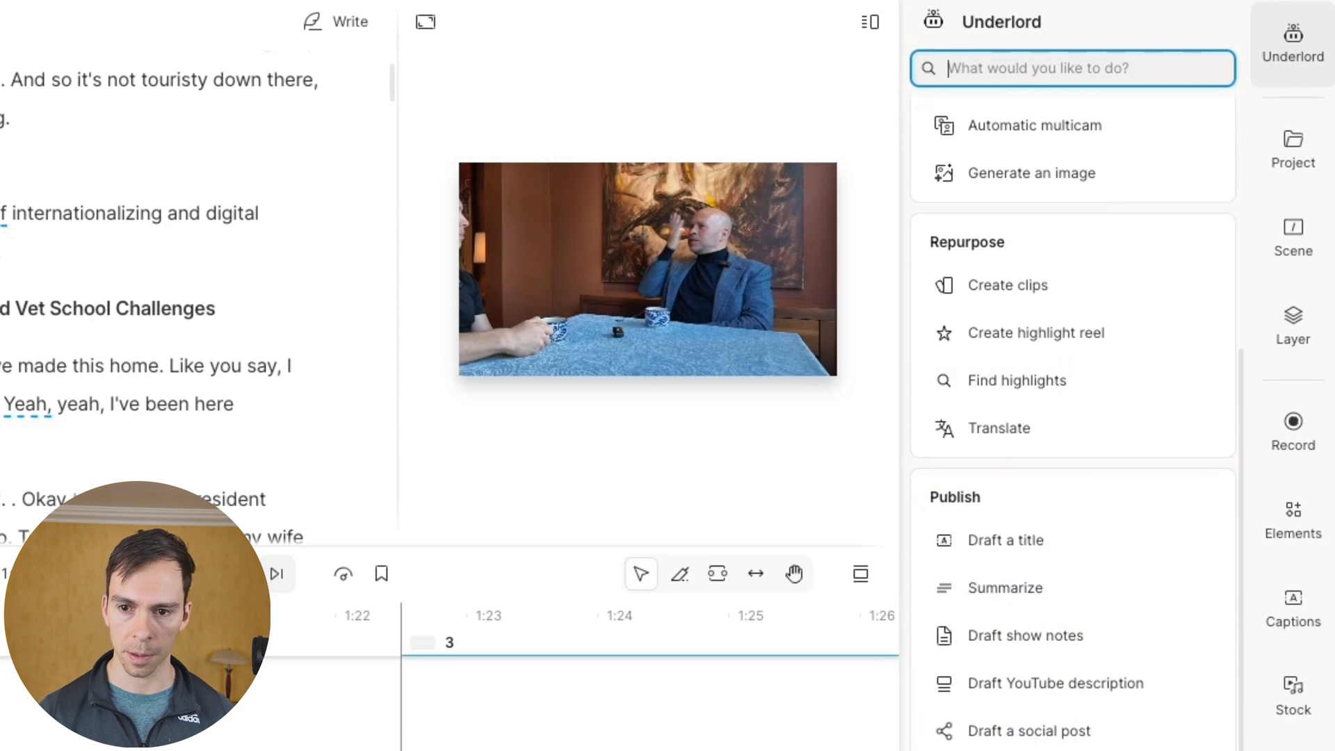
left_click(1010, 682)
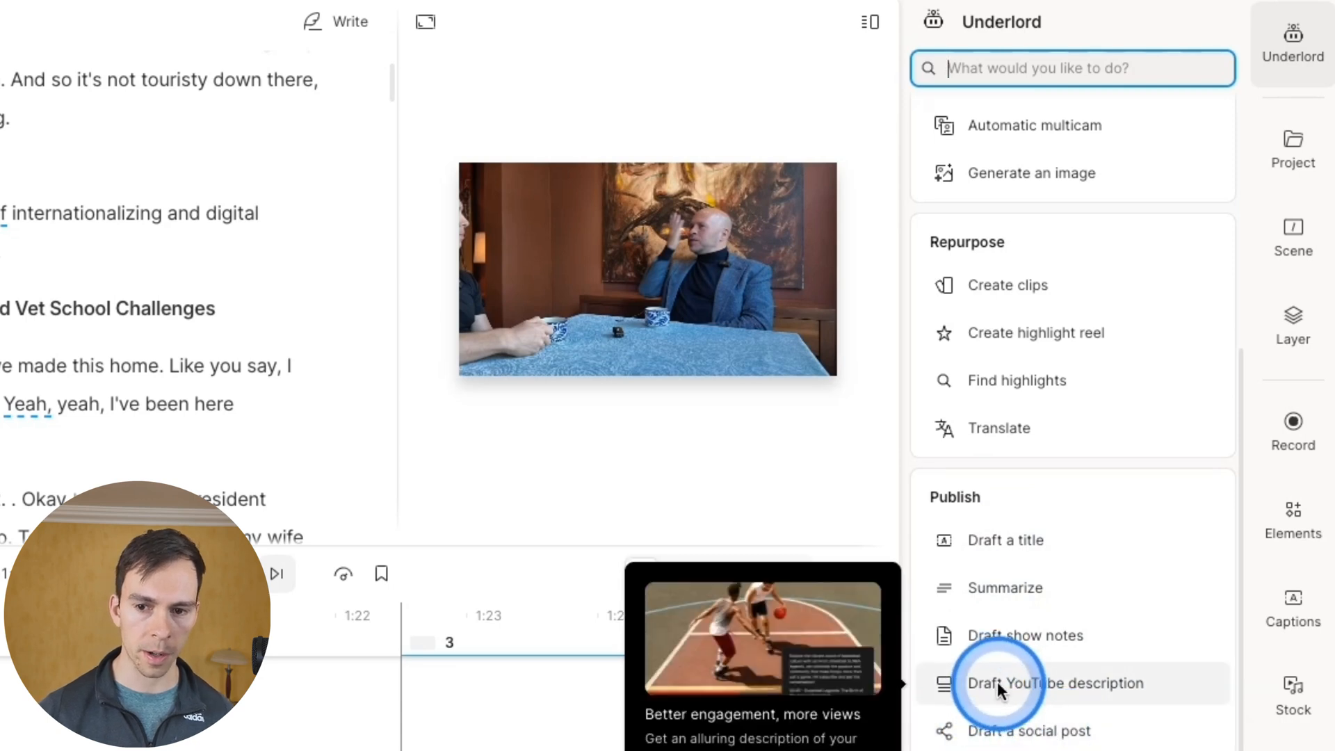
mouse_move(997, 589)
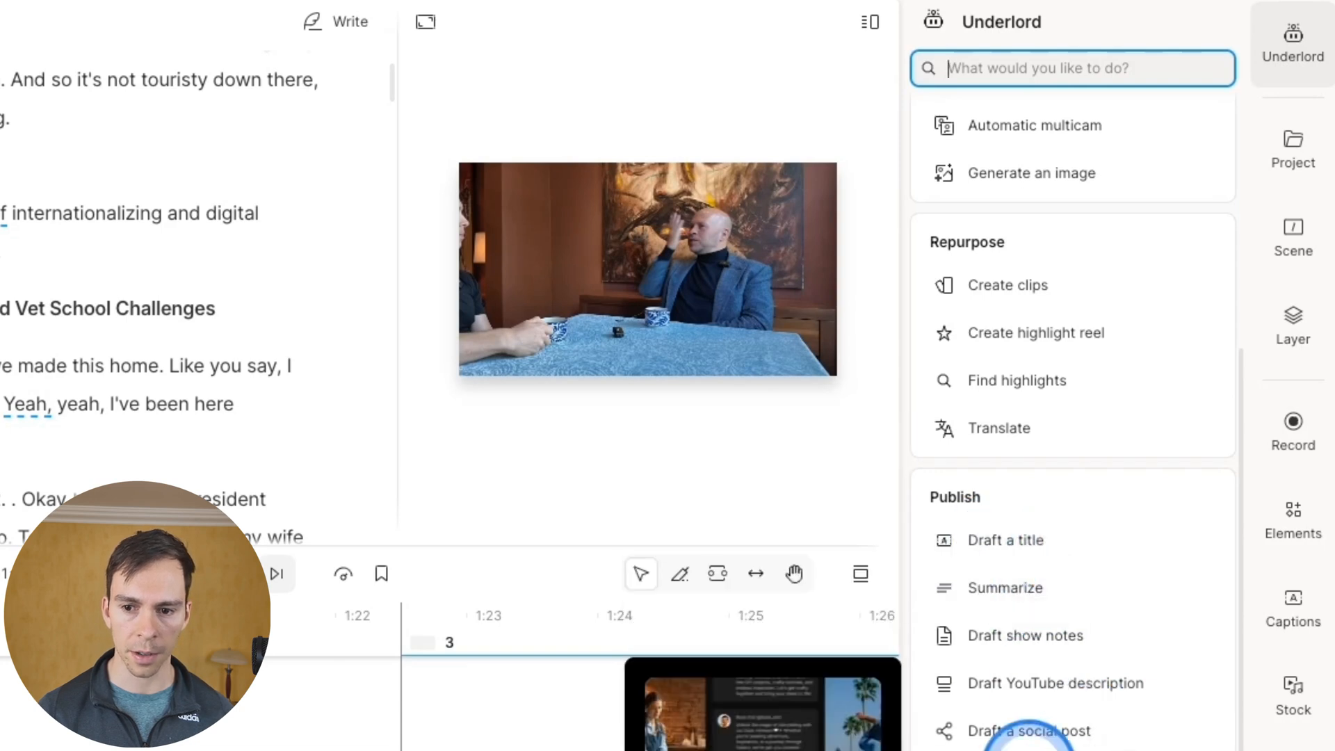
mouse_move(1055, 683)
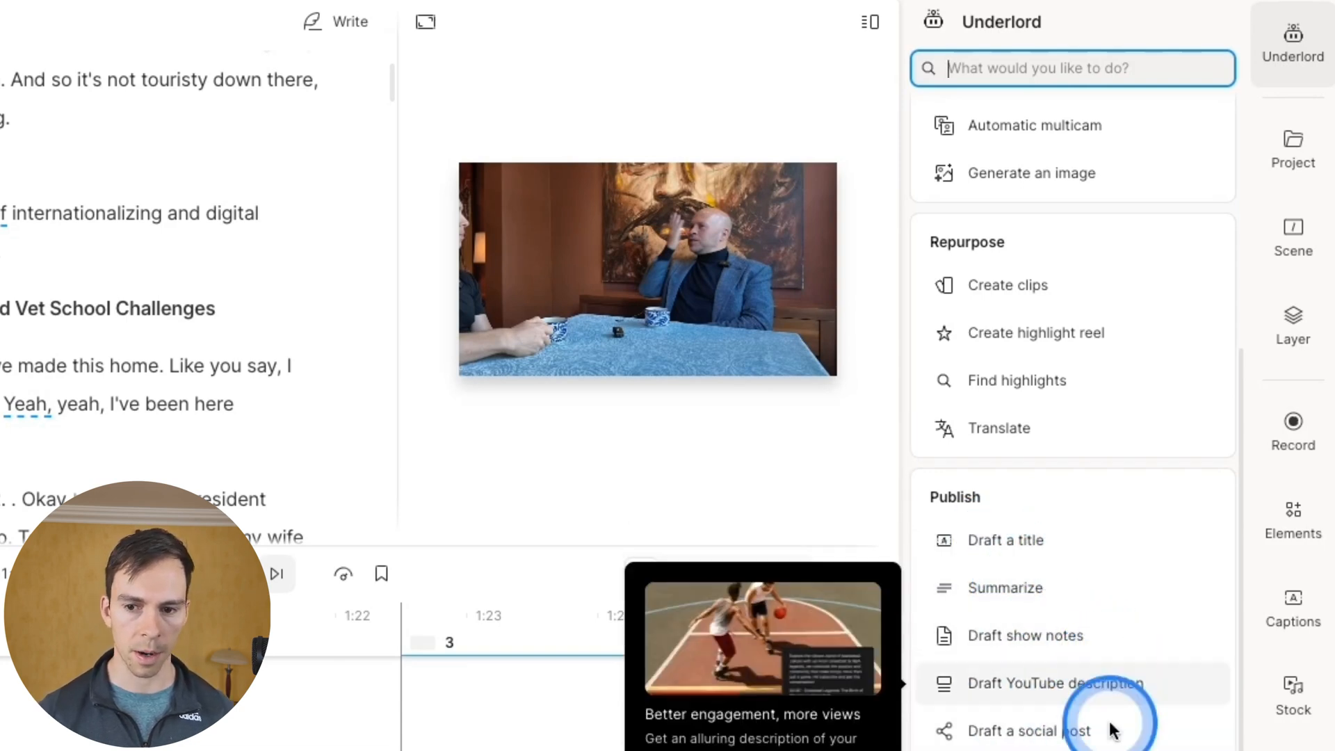
left_click(1029, 731)
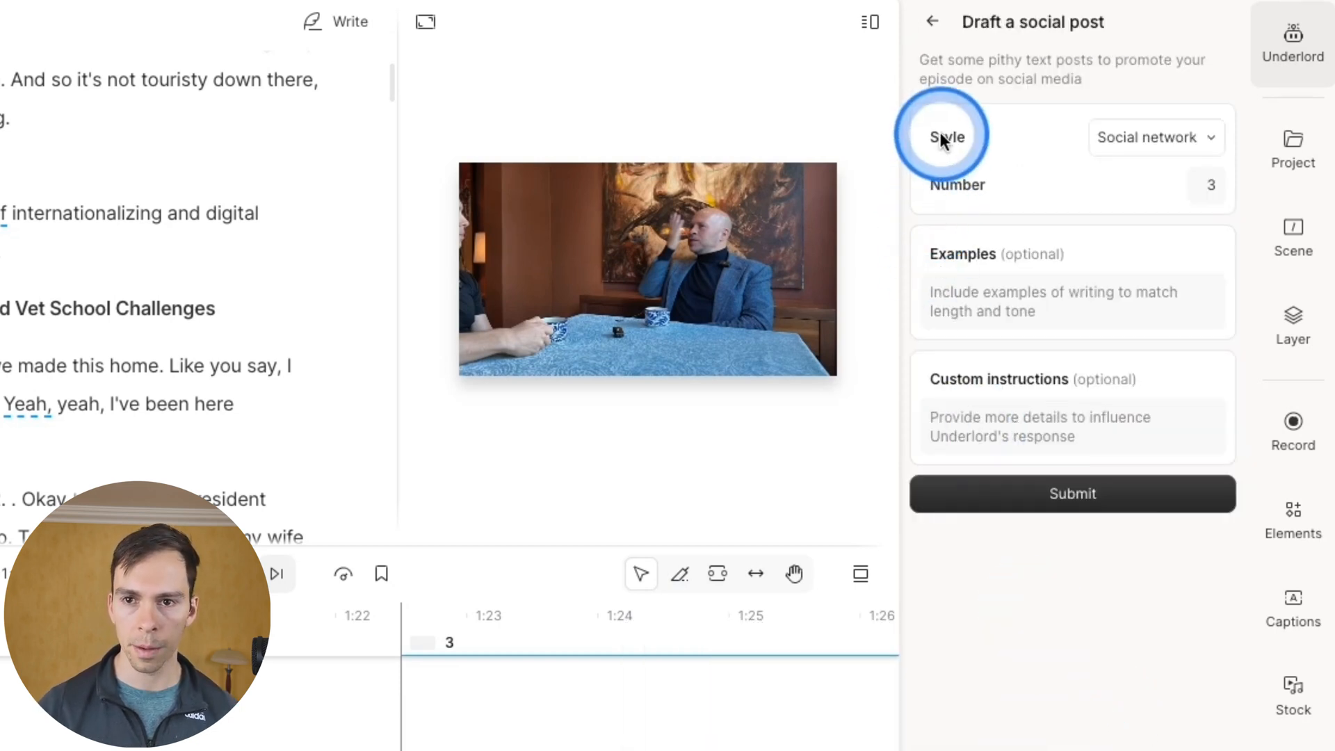
- Submit a request for 3 Social network style posts with examples and instructions left empty
left_click(1154, 137)
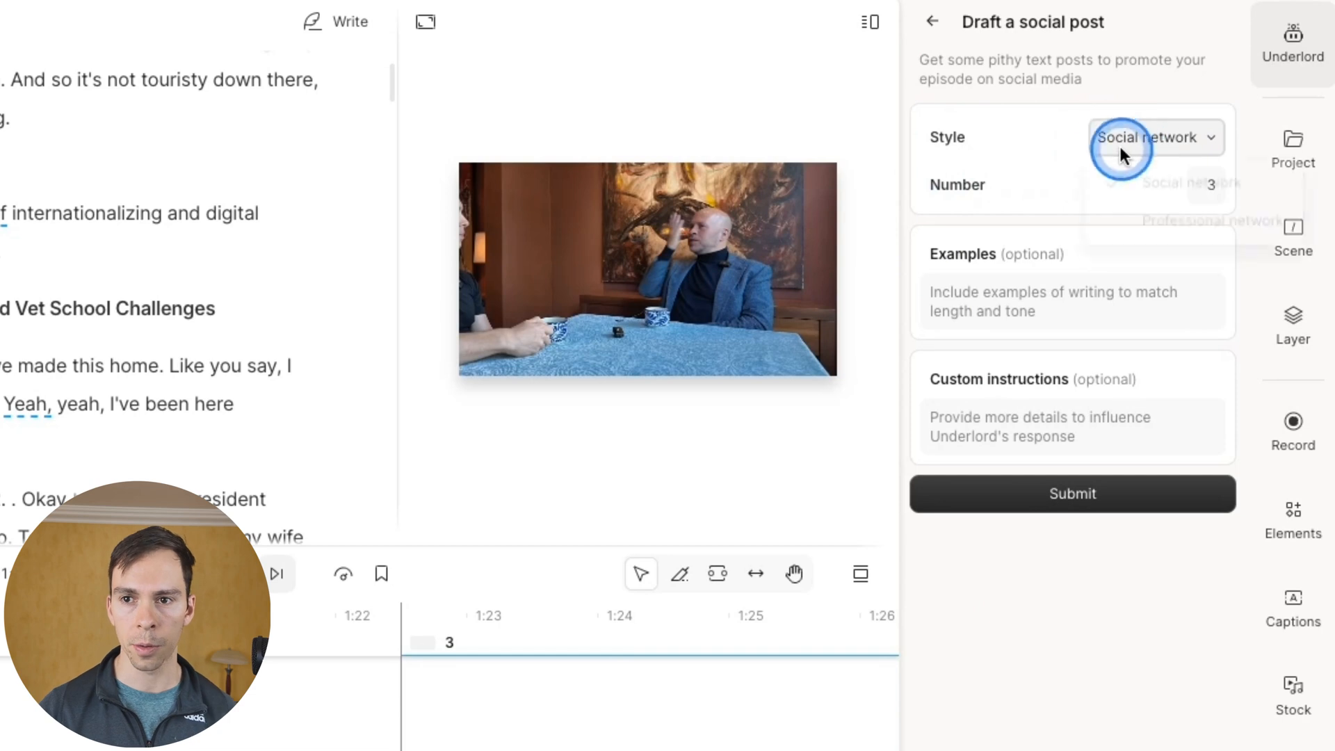
left_click(1155, 136)
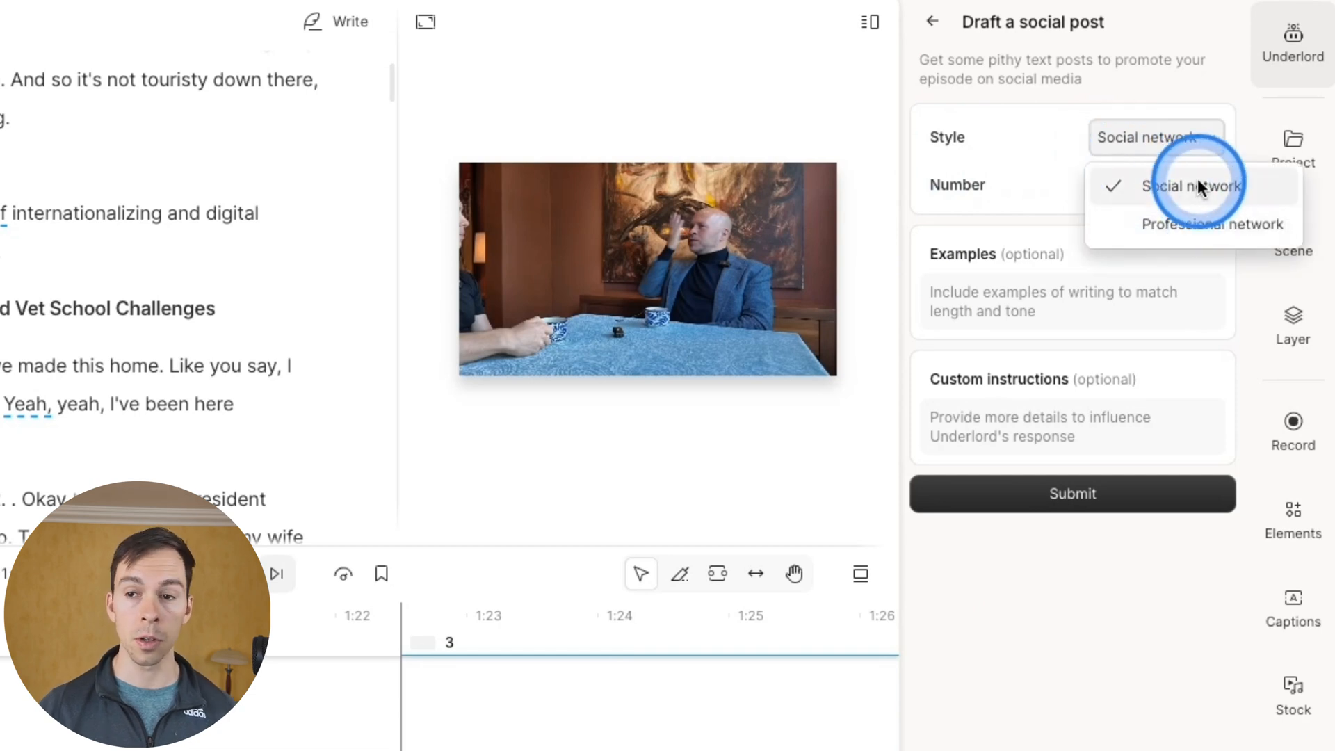
mouse_move(1187, 237)
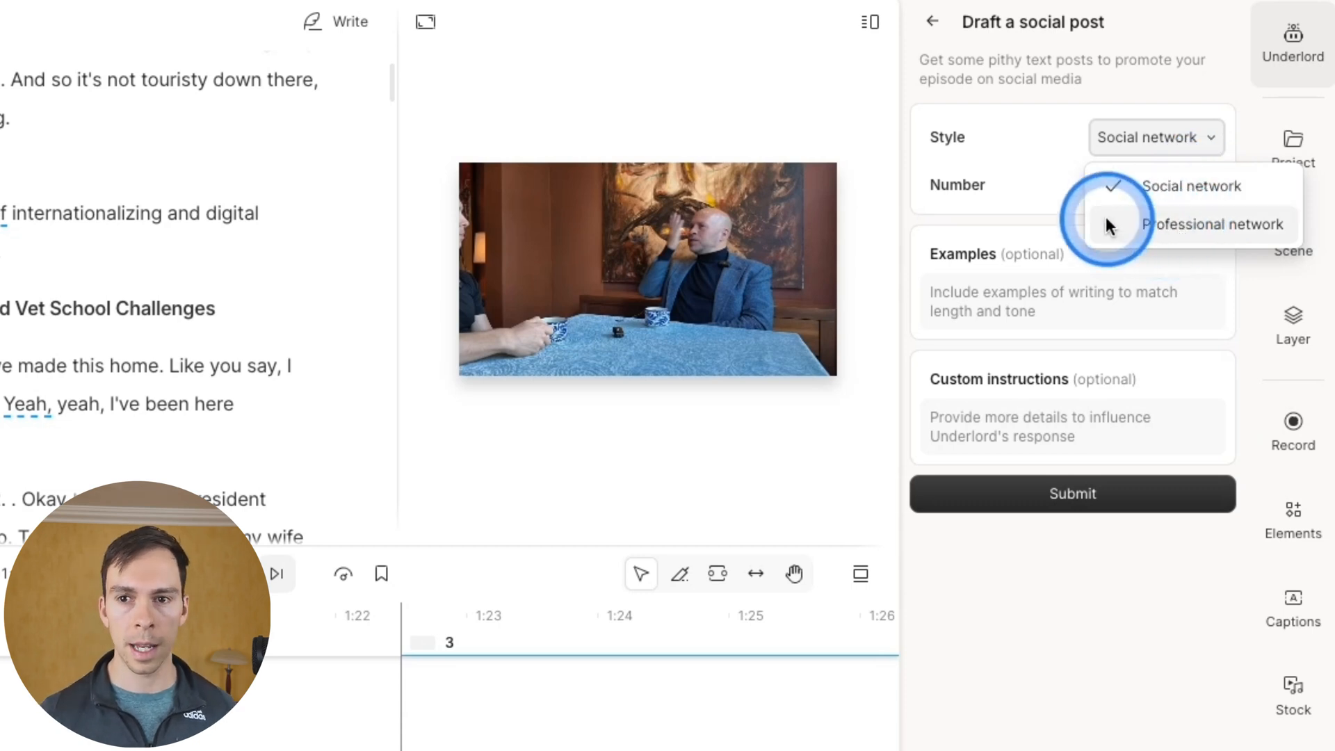
left_click(1109, 222)
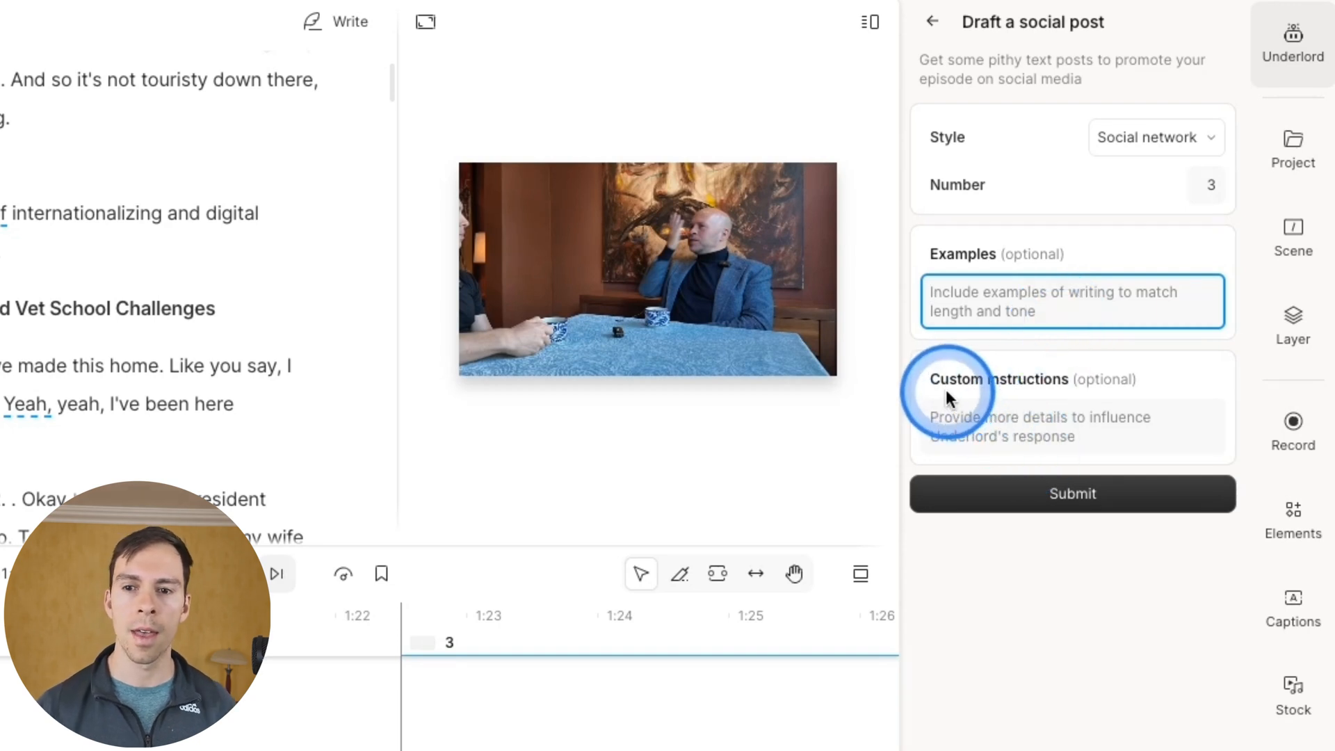
left_click(1085, 427)
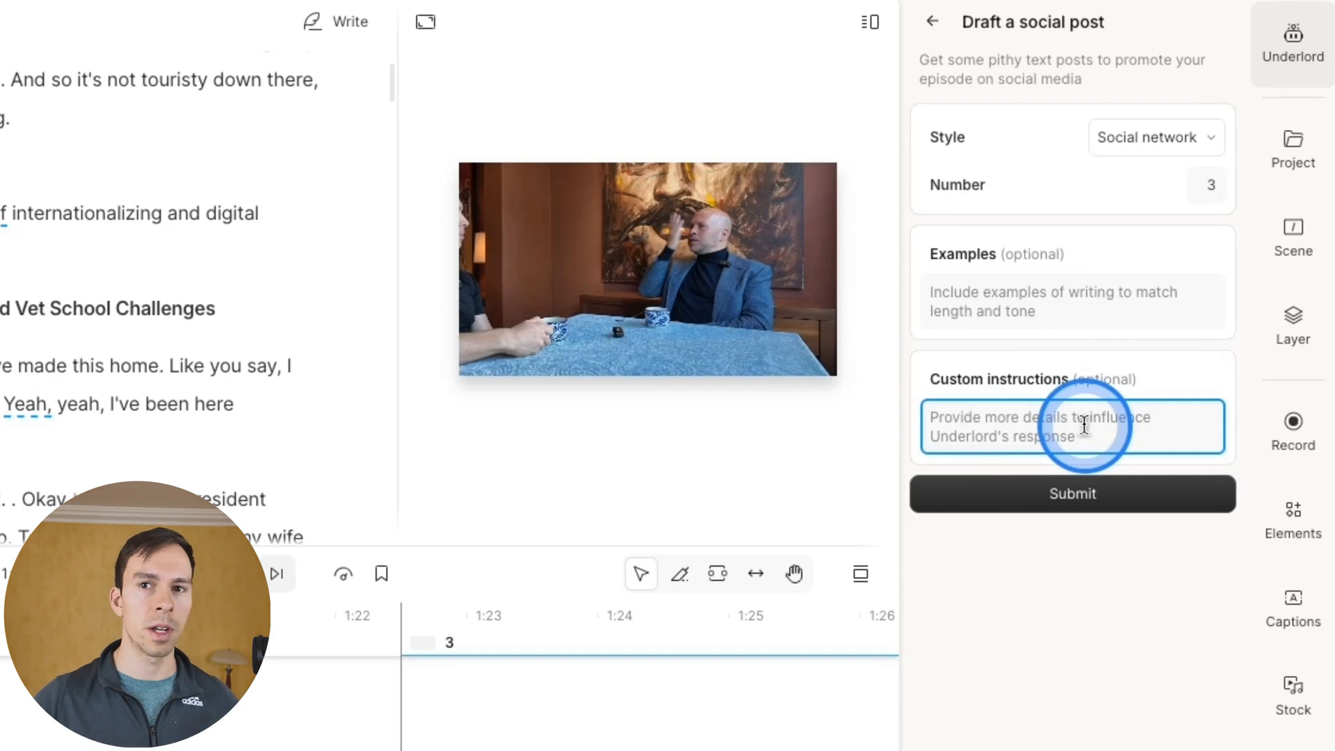
left_click(1071, 493)
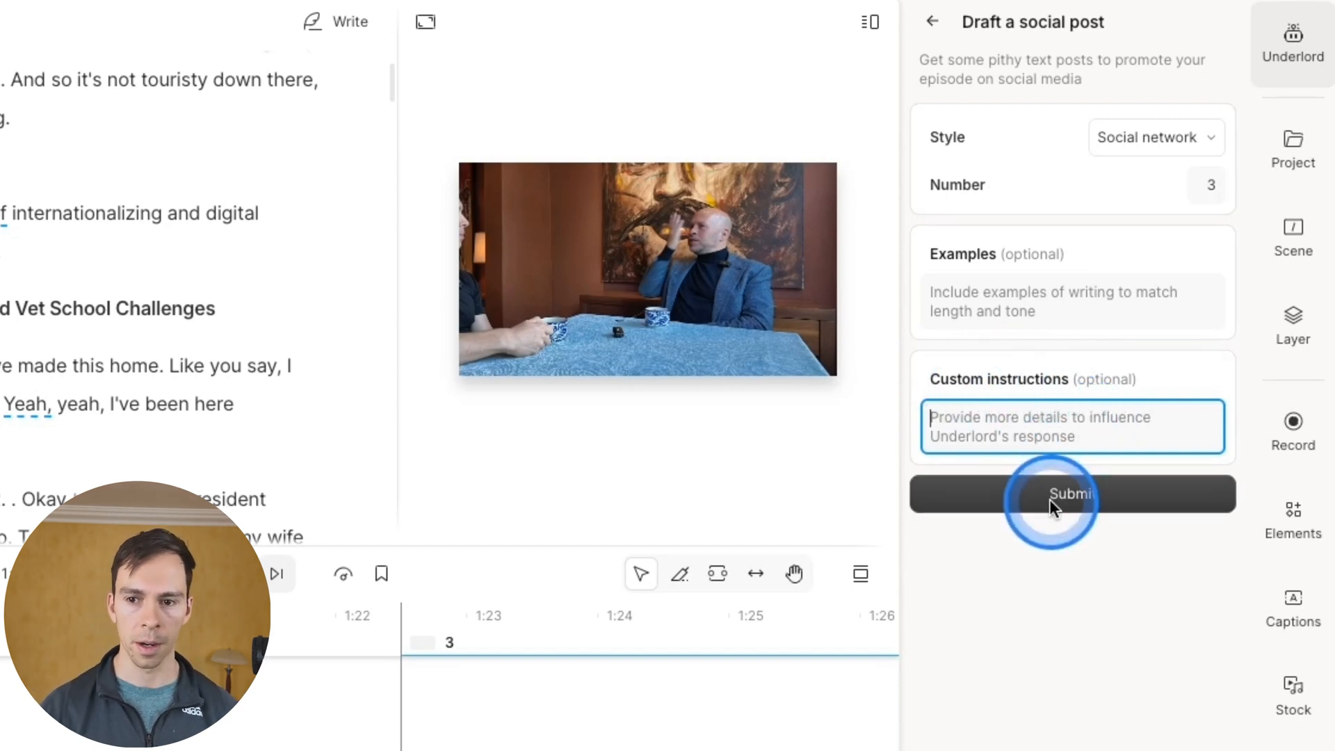
left_click(1070, 494)
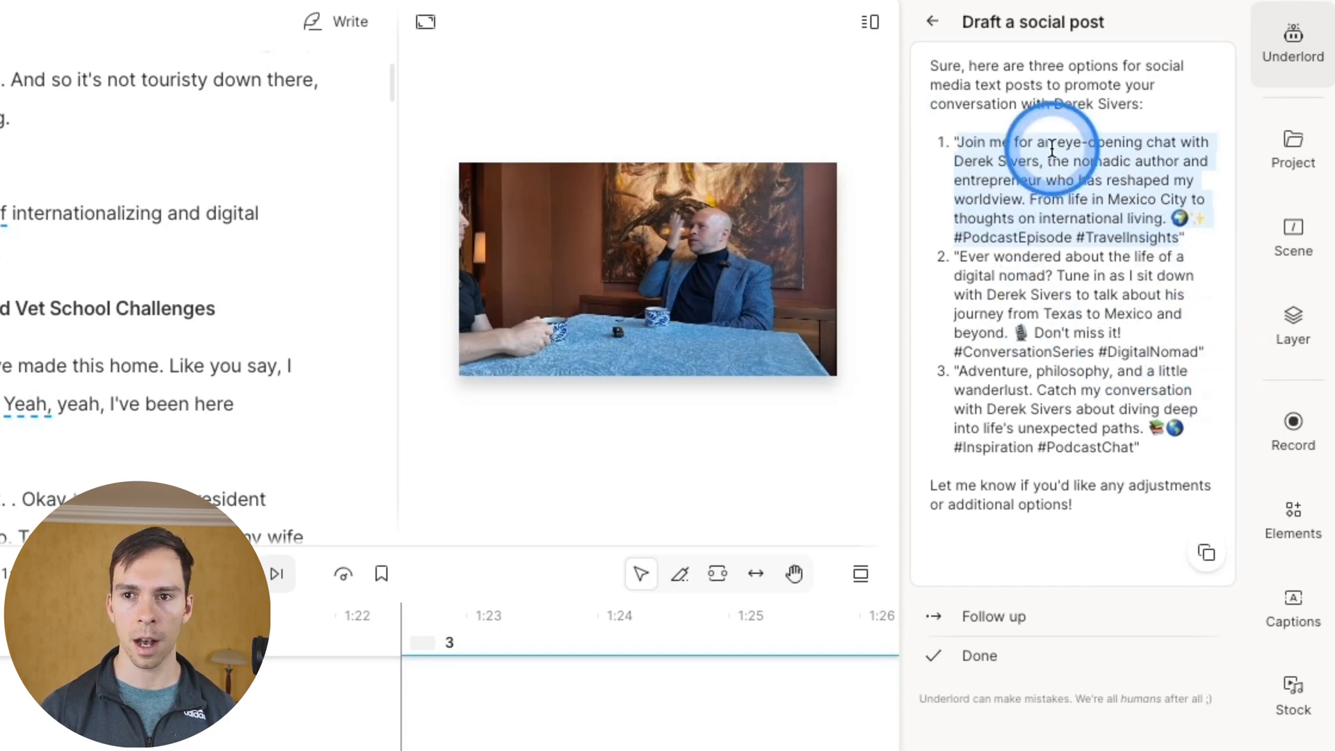
mouse_move(1257, 435)
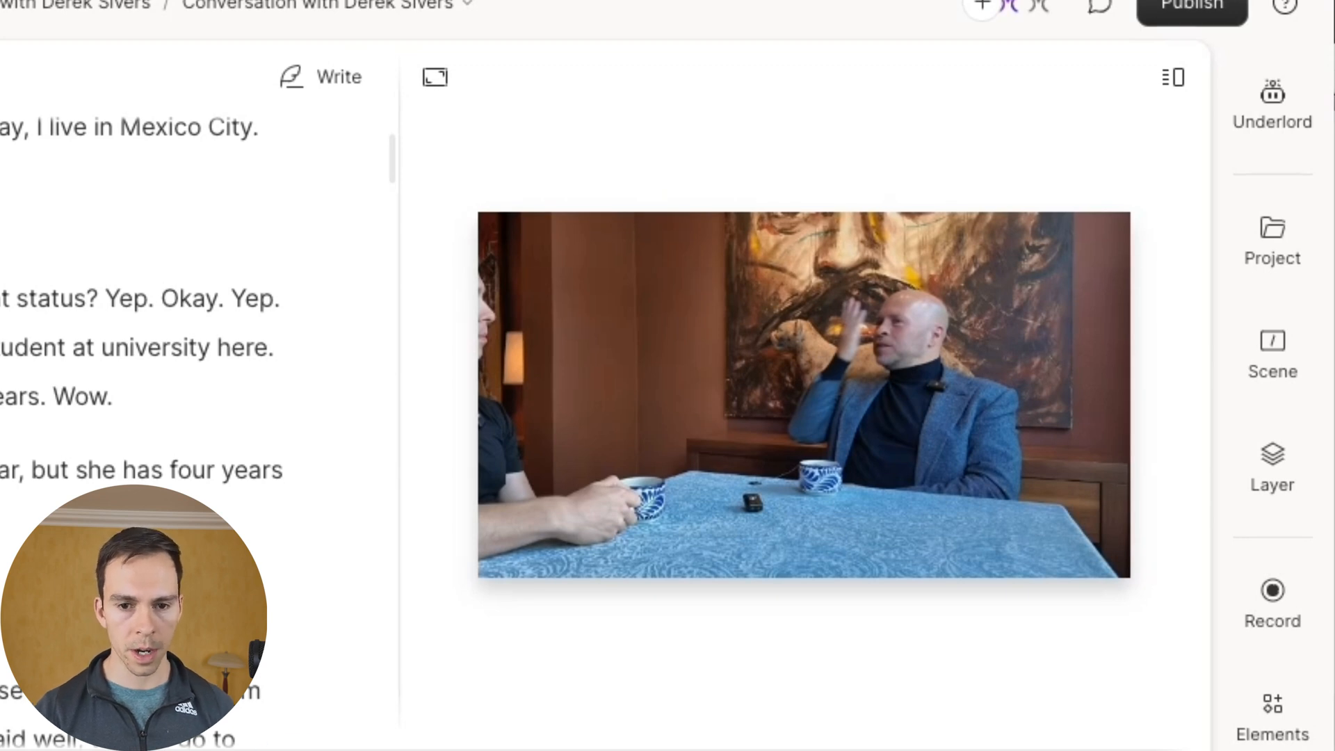
- Generate a blog post draft from the interview with Examples and Custom instructions left blank
left_click(1273, 96)
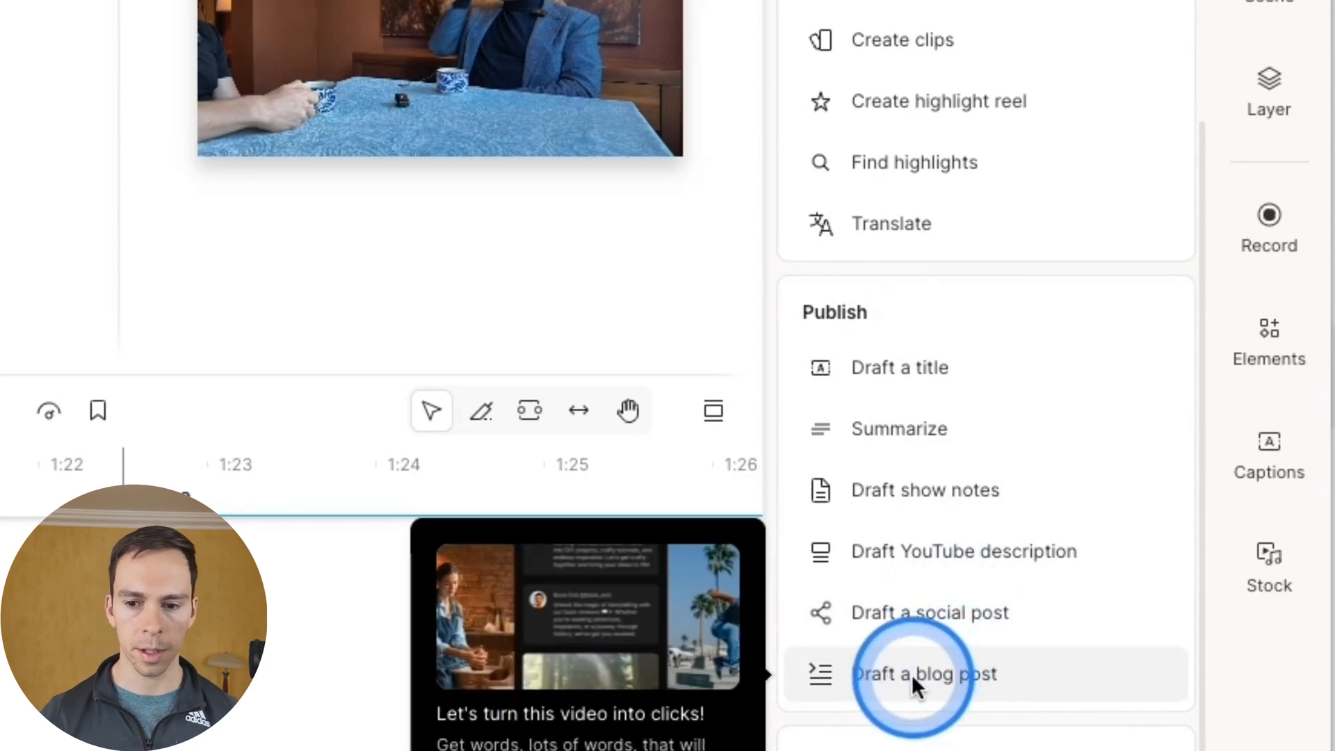
left_click(920, 674)
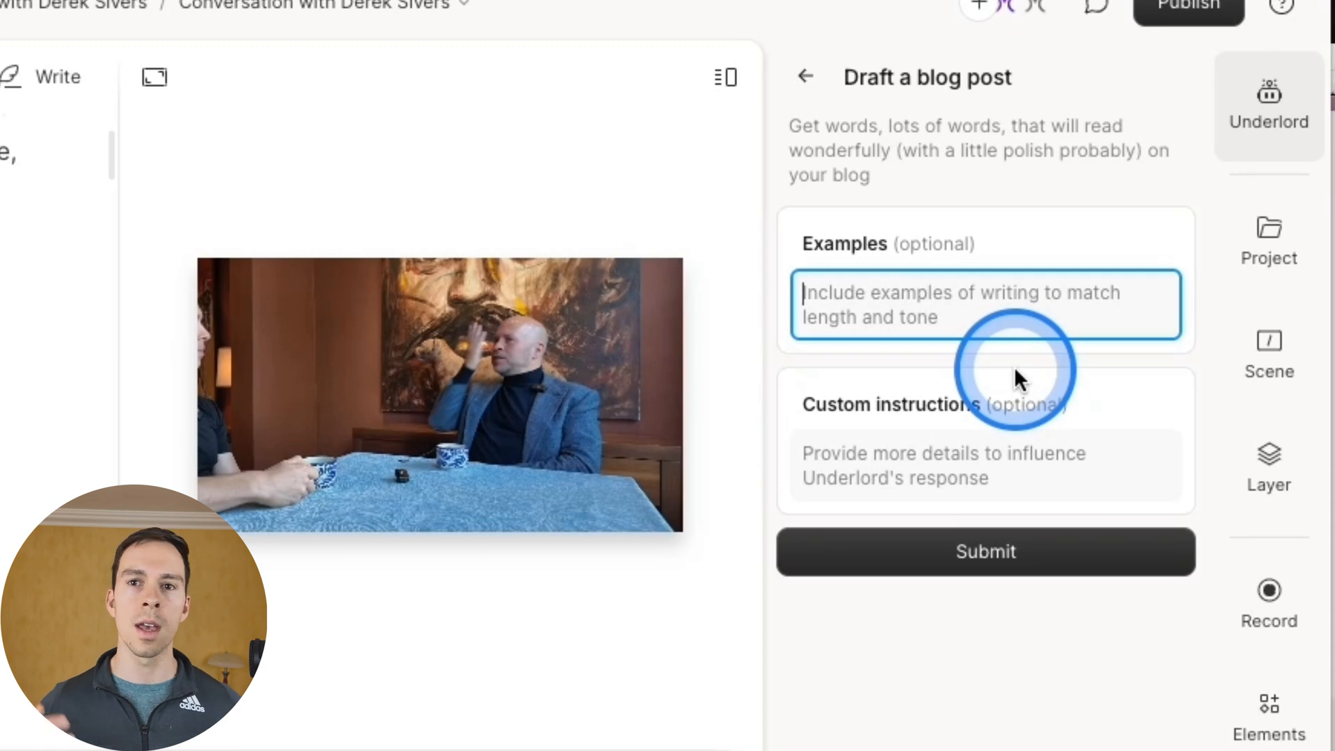
mouse_move(1043, 384)
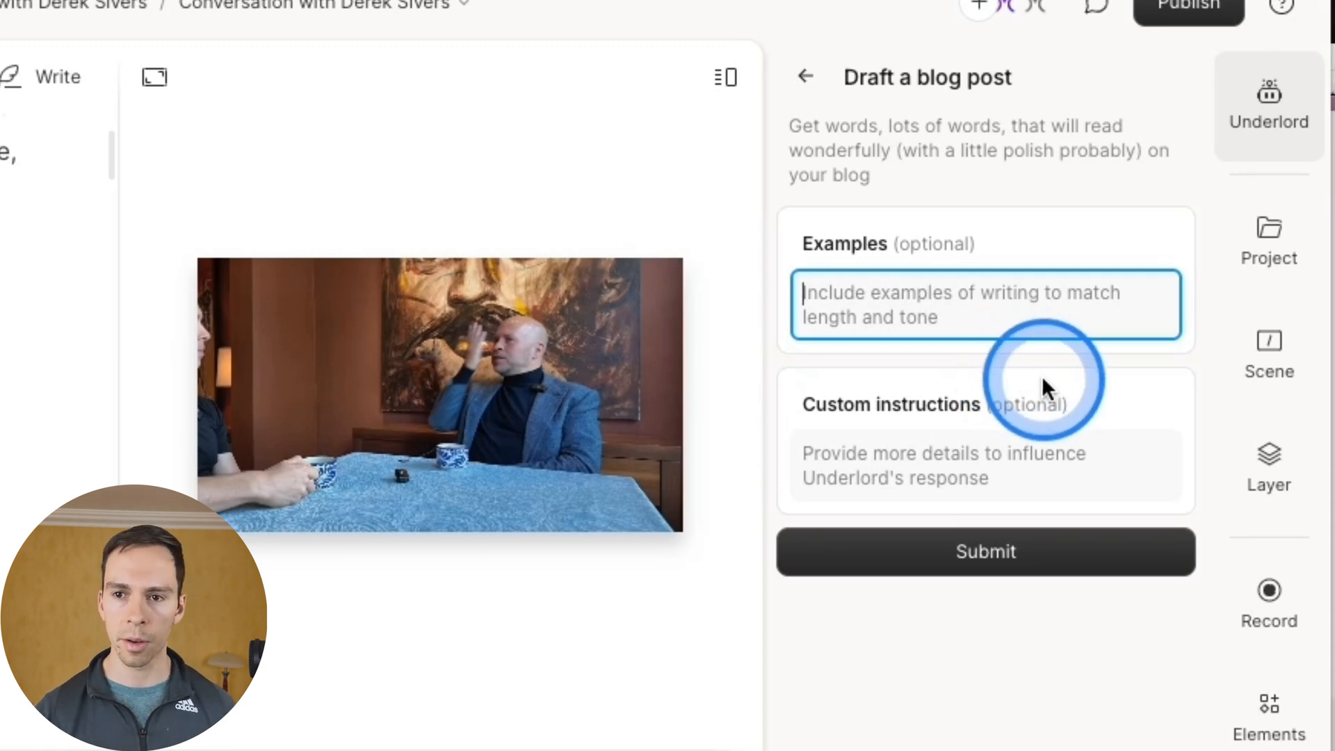
left_click(985, 466)
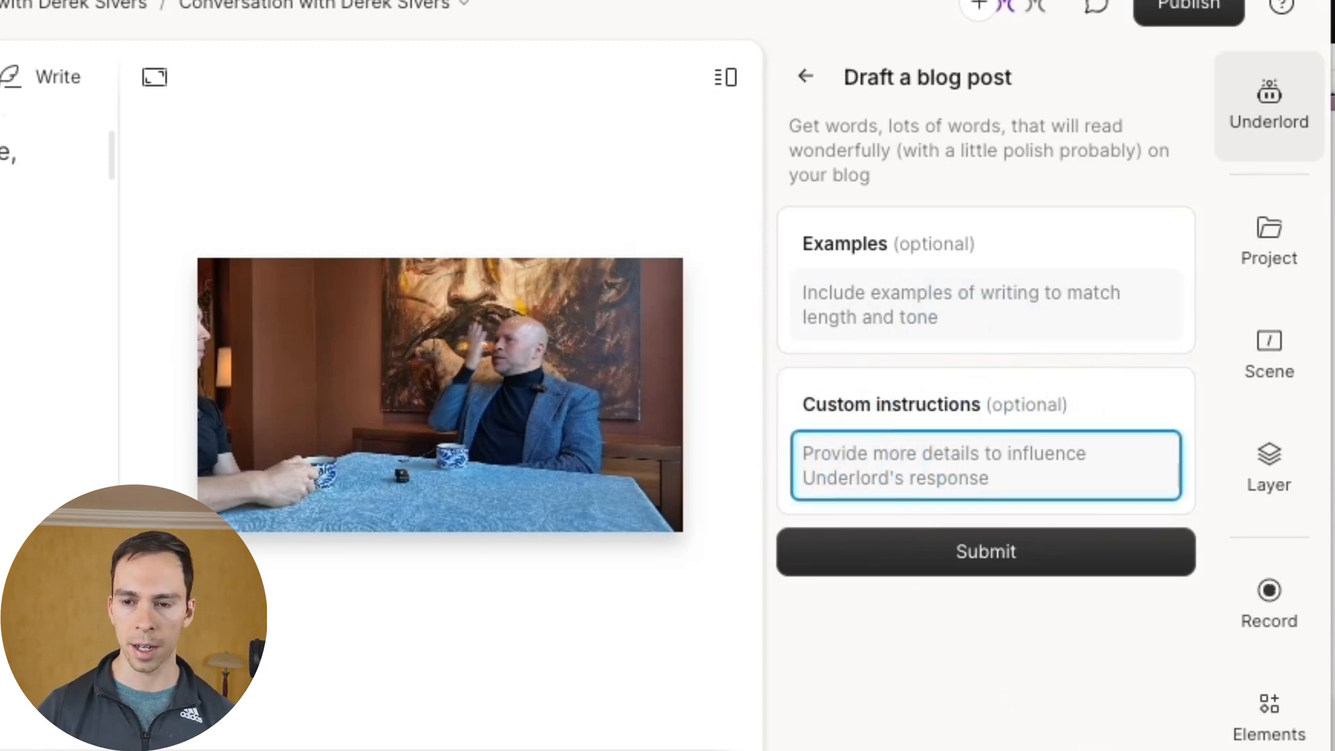
left_click(978, 400)
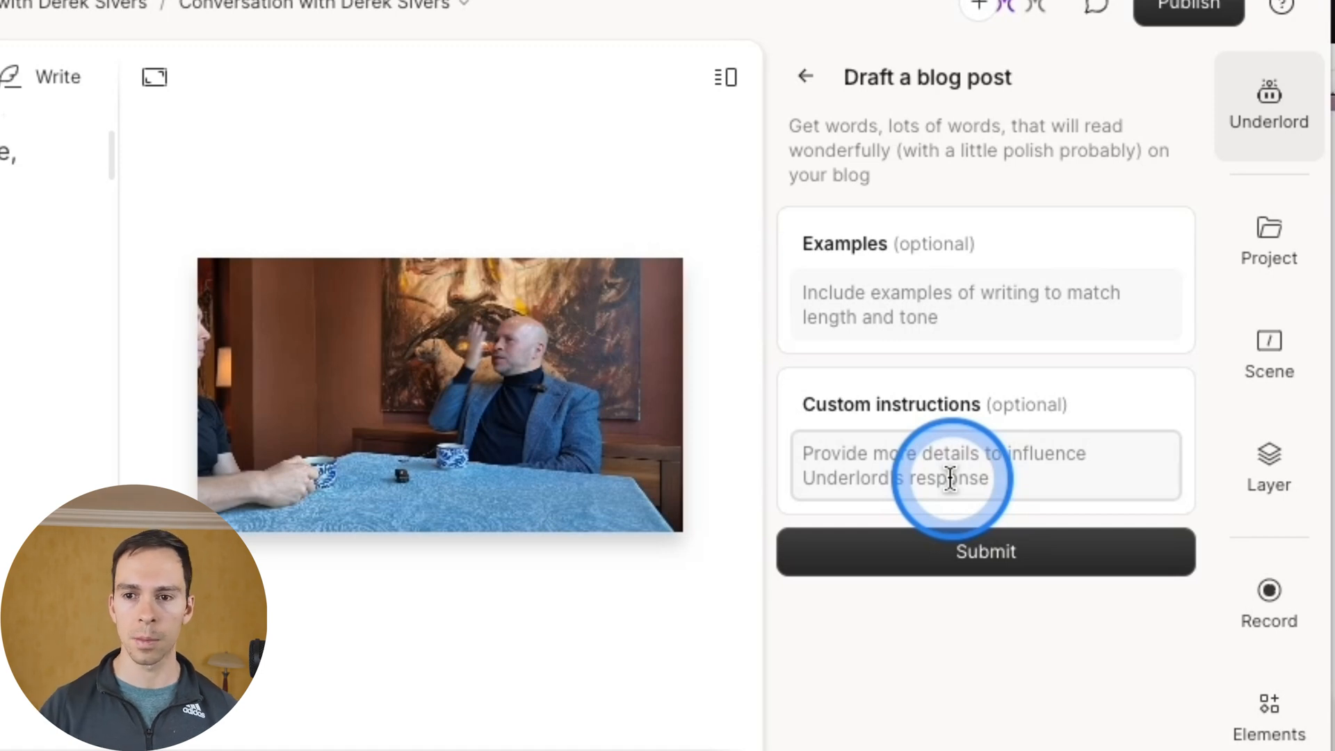
left_click(985, 550)
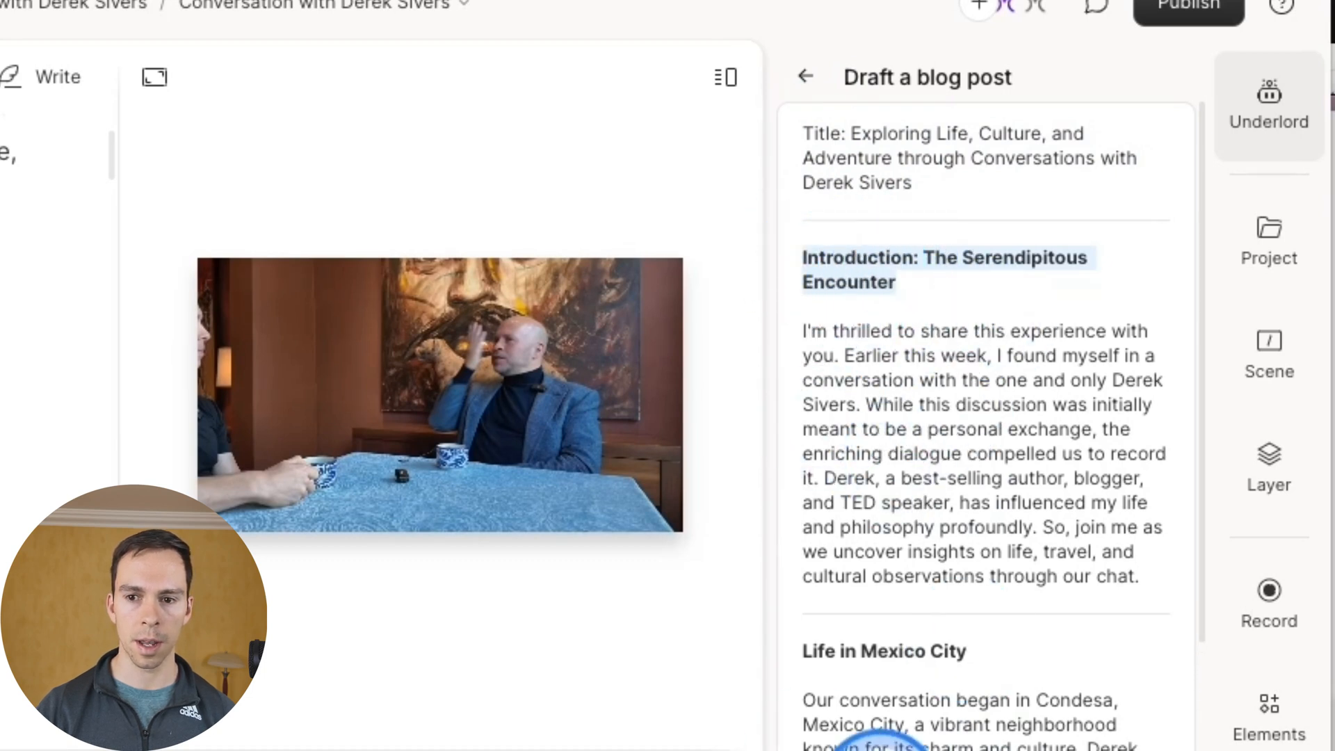
- Review the generated draft from the introduction down through the themed sections to the Conclusion
left_click(817, 345)
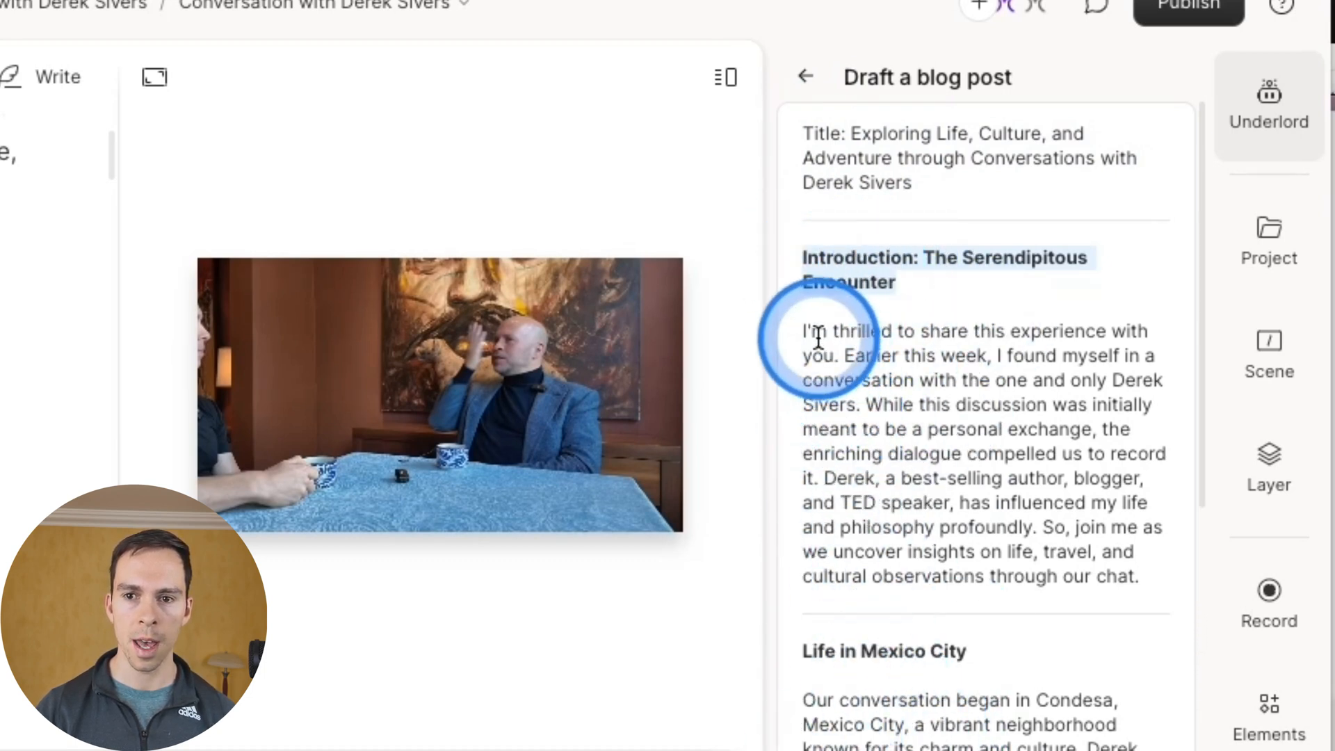
scroll("down", 3)
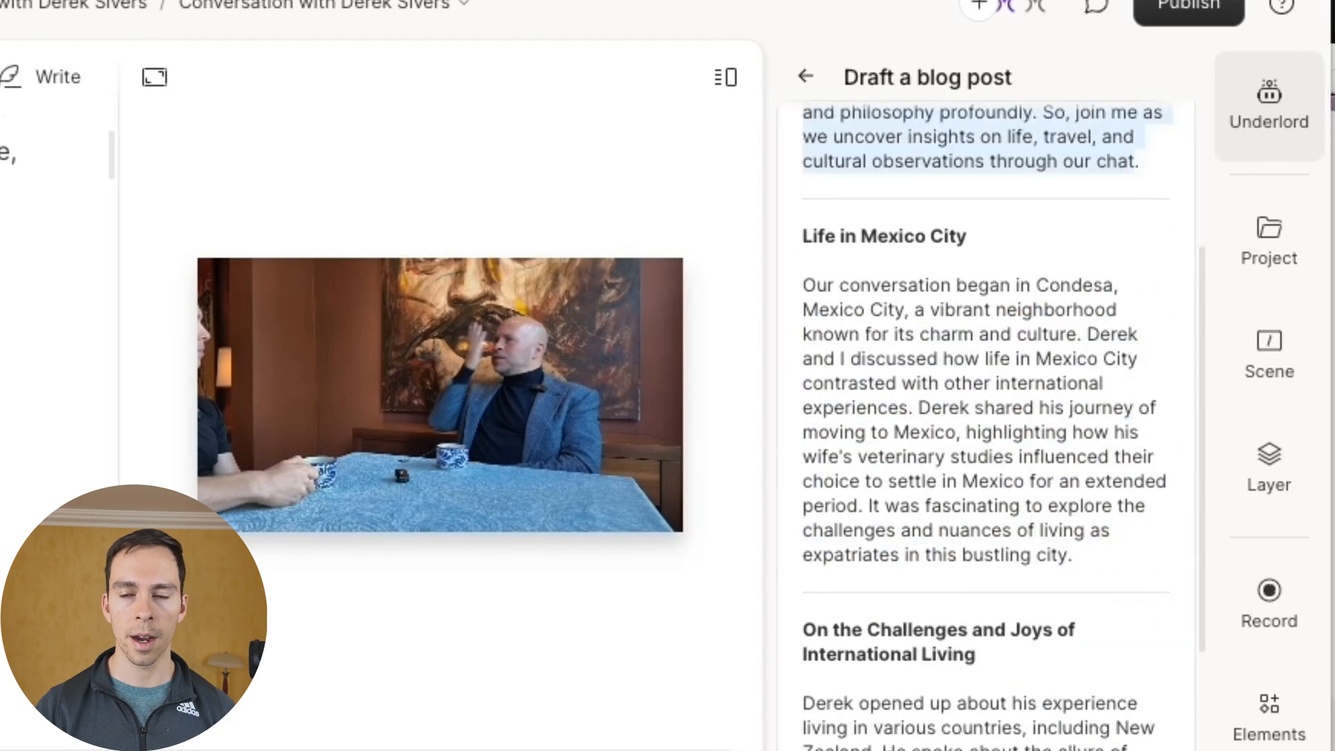
left_click(1074, 644)
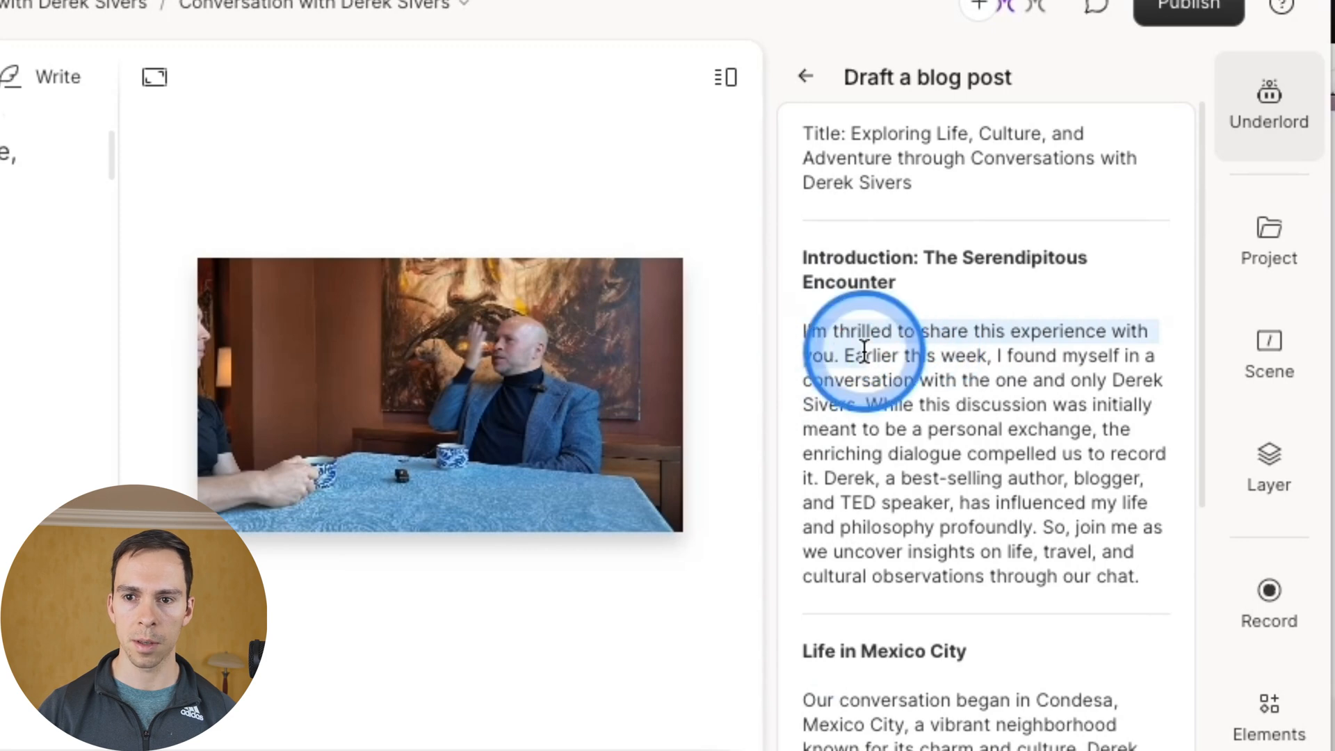
scroll("down", 3)
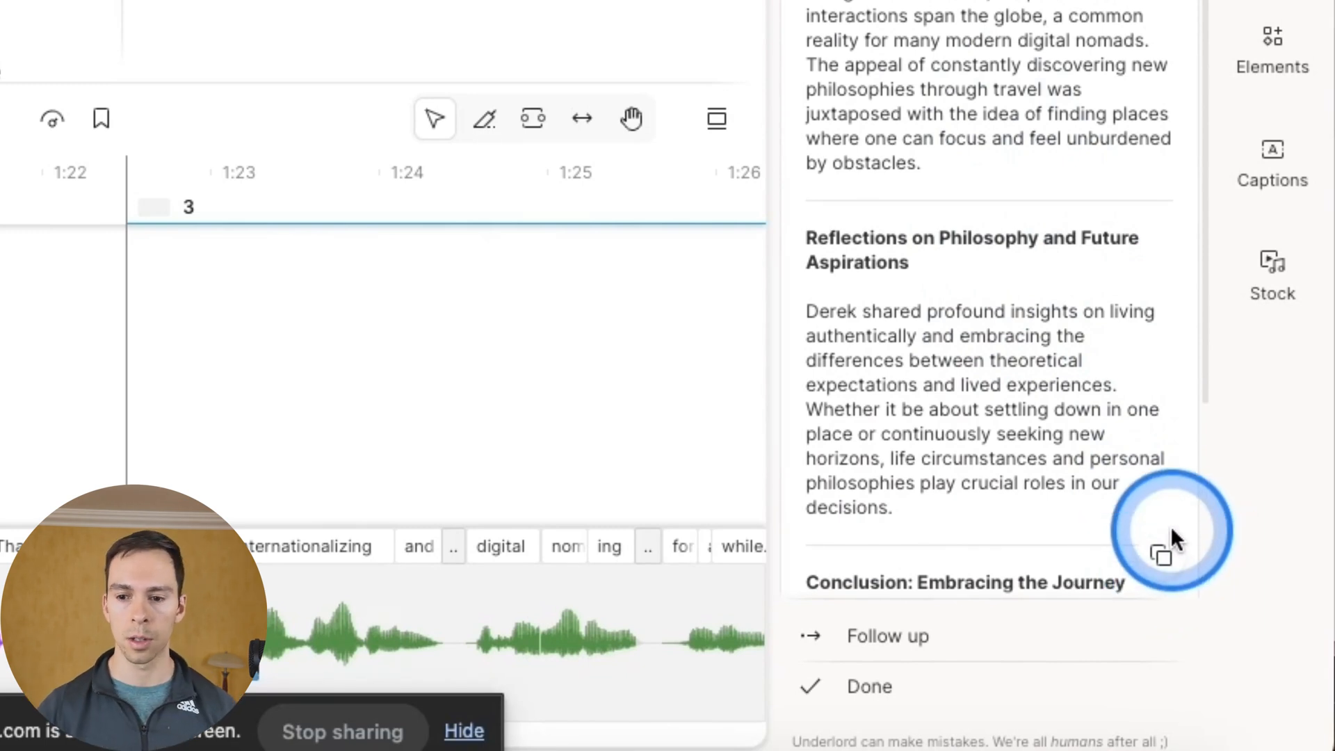
scroll("down", 3)
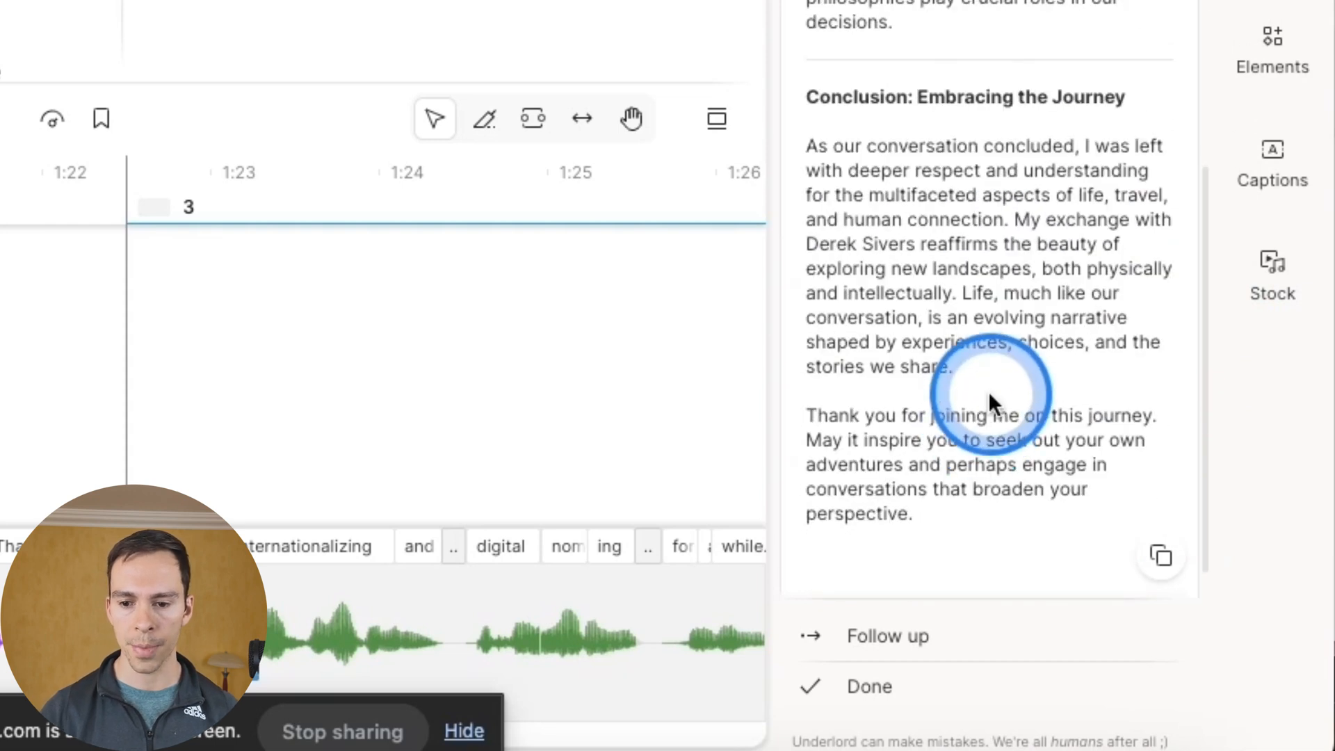
- Send a follow-up request 'Make this shorter' on the blog post draft
left_click(887, 637)
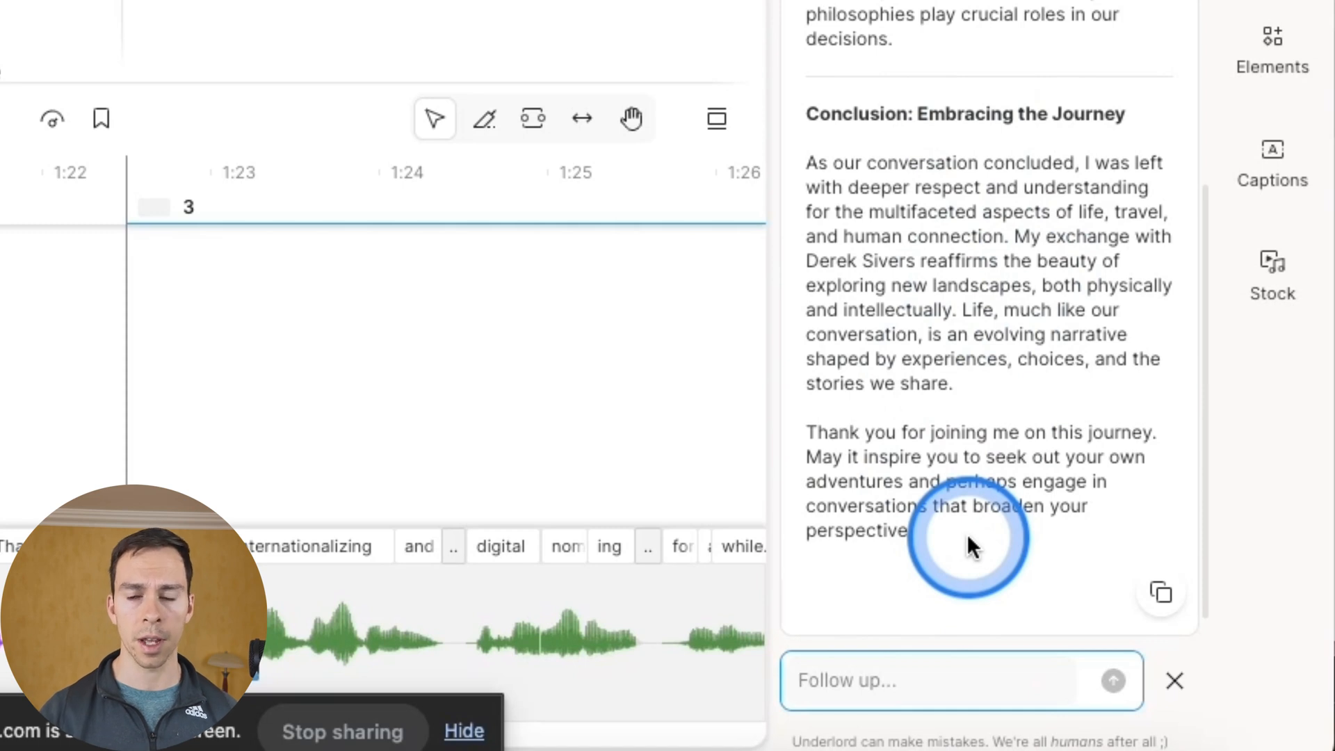
left_click(966, 680)
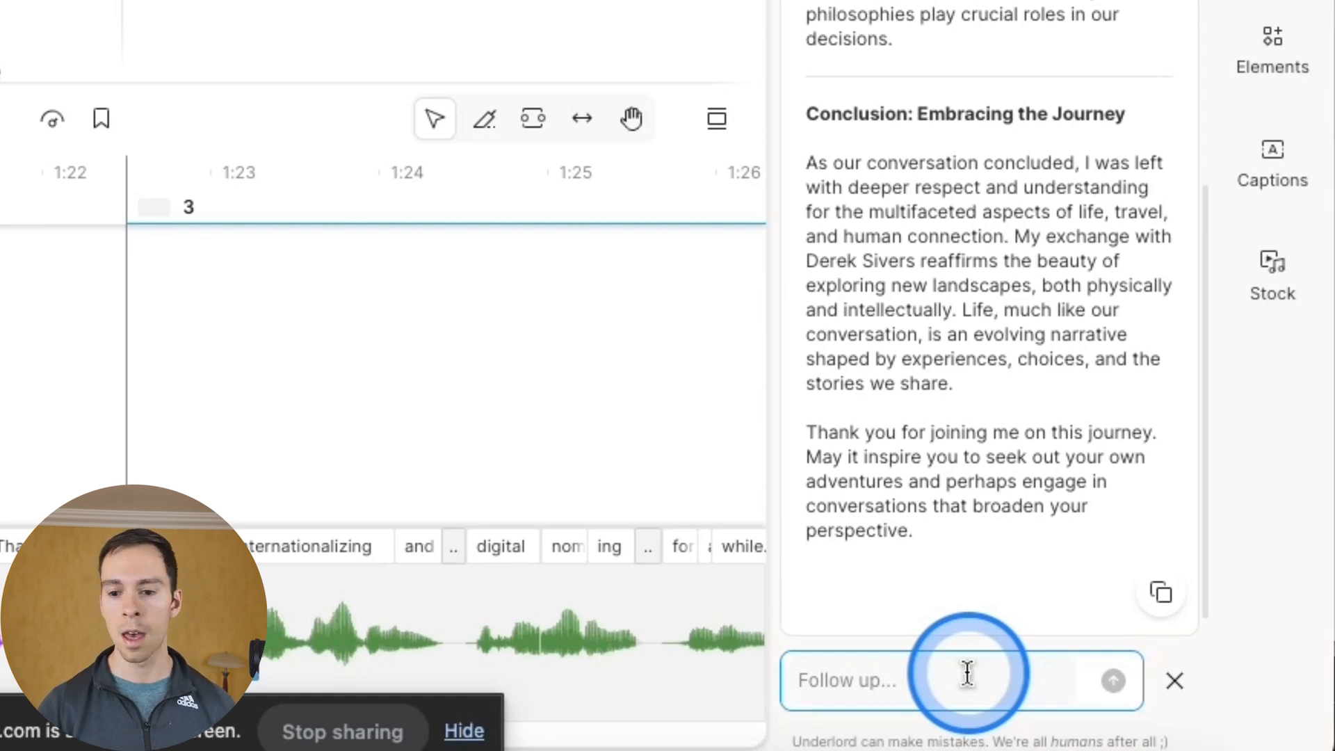
type("Make this shorter")
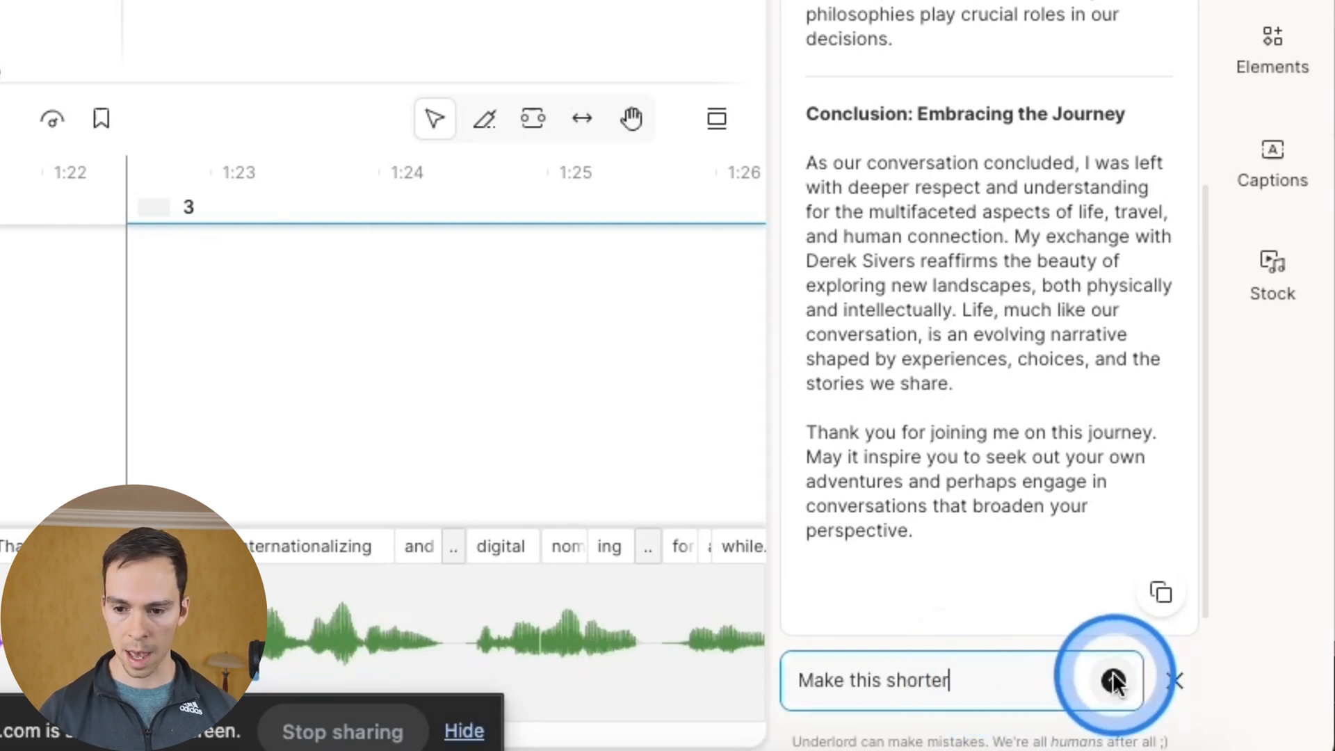
left_click(1110, 681)
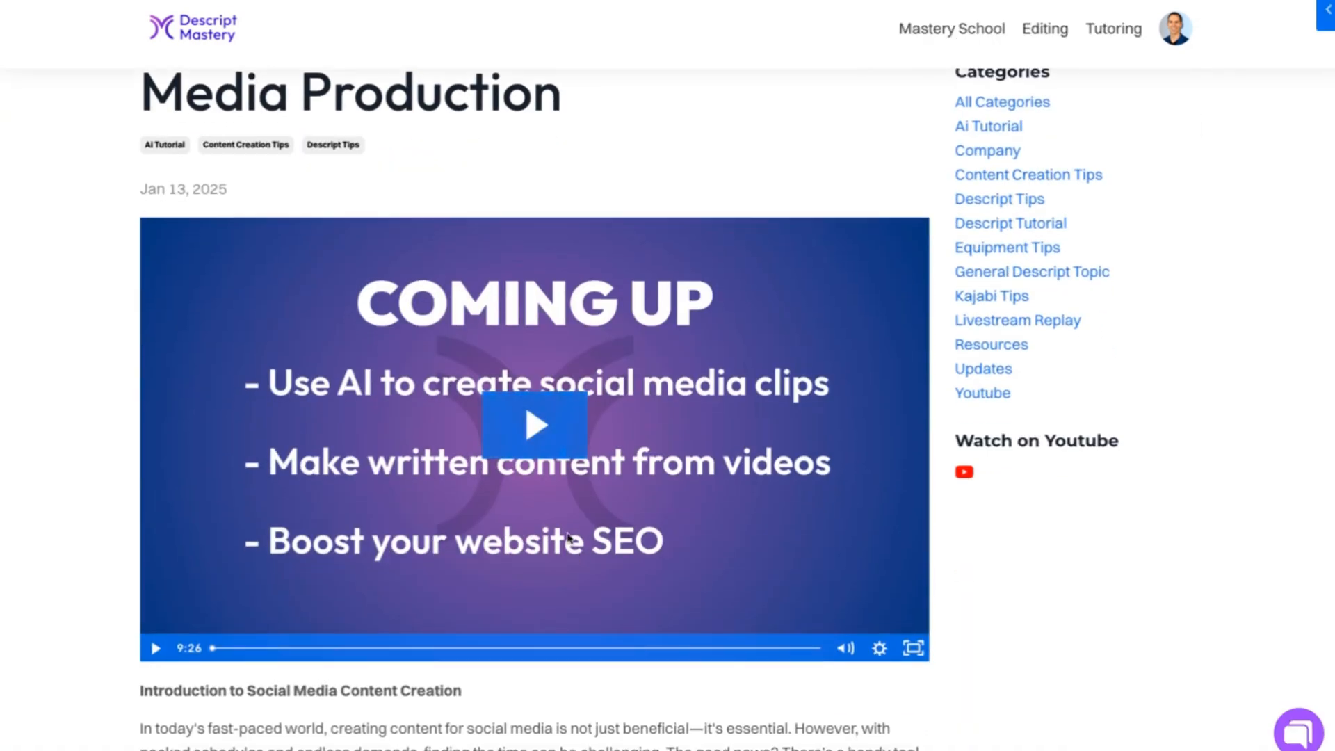
- Start the embedded tutorial video on the Media Production article
left_click(534, 425)
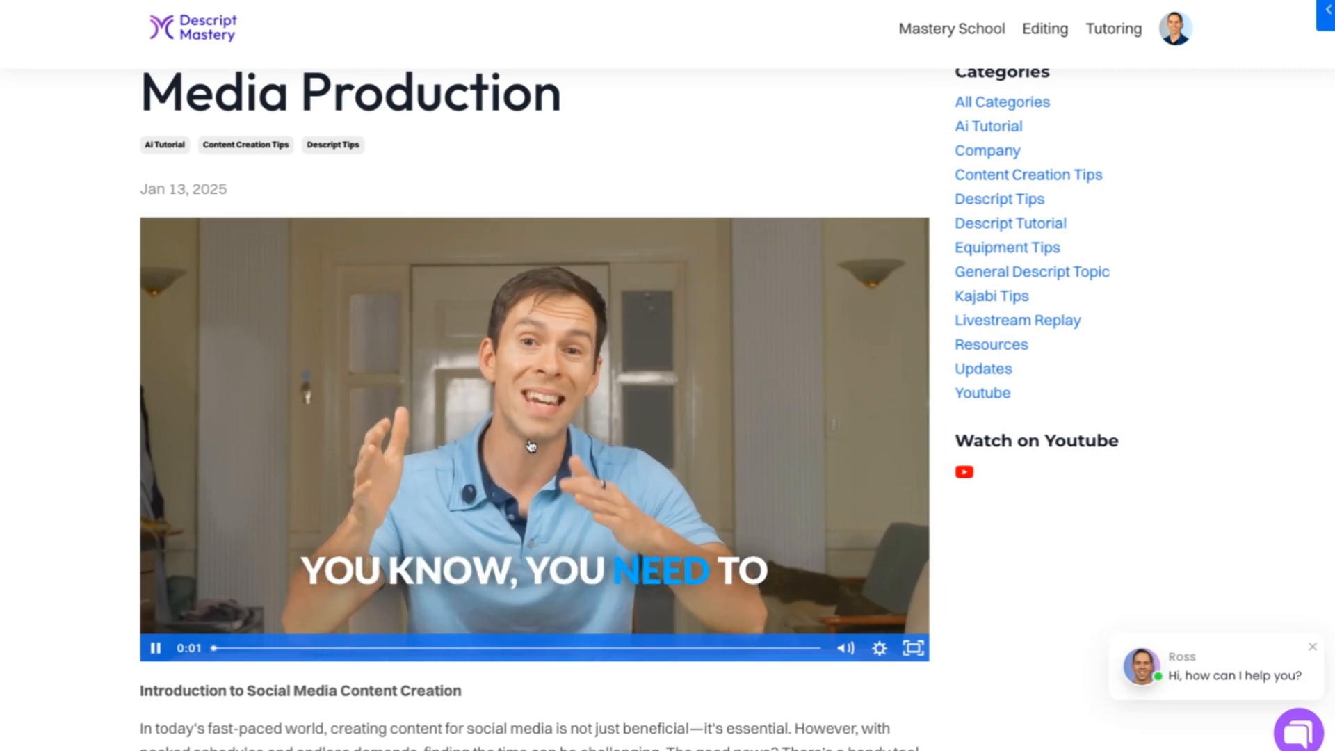